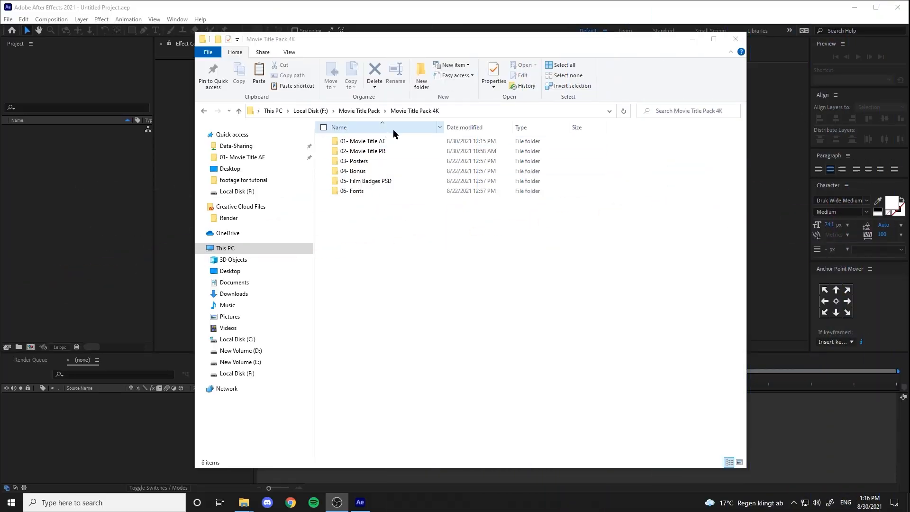
- Browse the Movie Title AE, Movie Title PR and Bonus subfolders, then open 06- Fonts
double_click(363, 141)
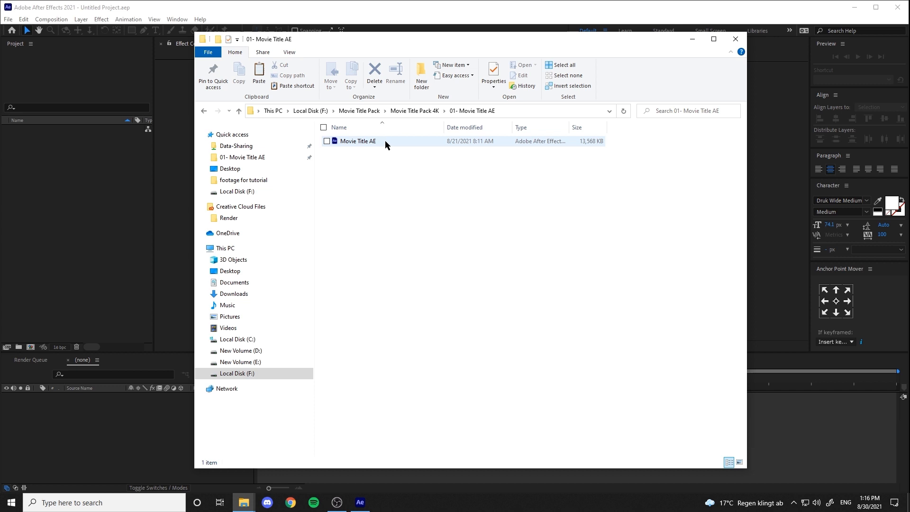
click(436, 209)
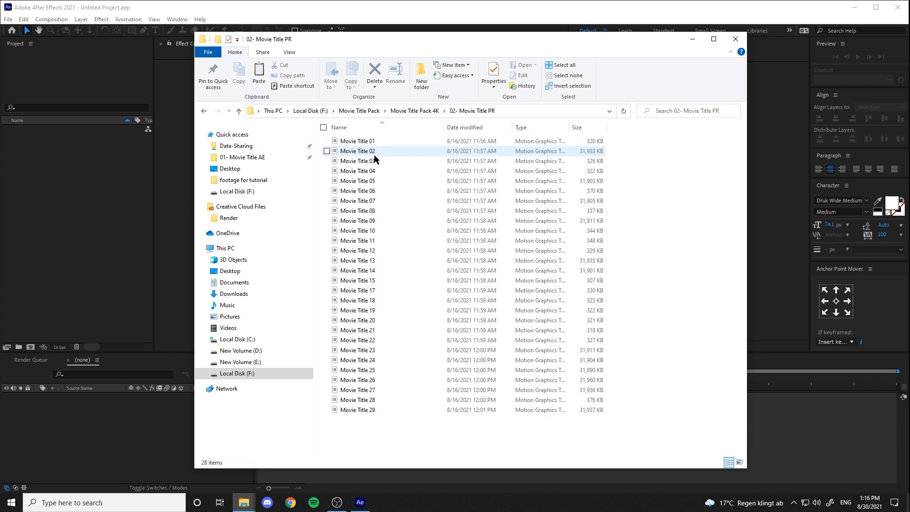
click(357, 161)
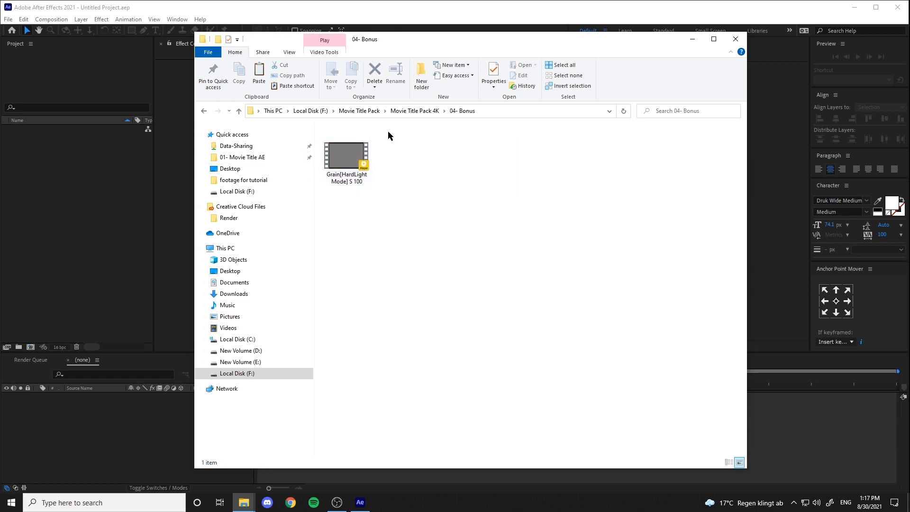
mouse_move(399, 123)
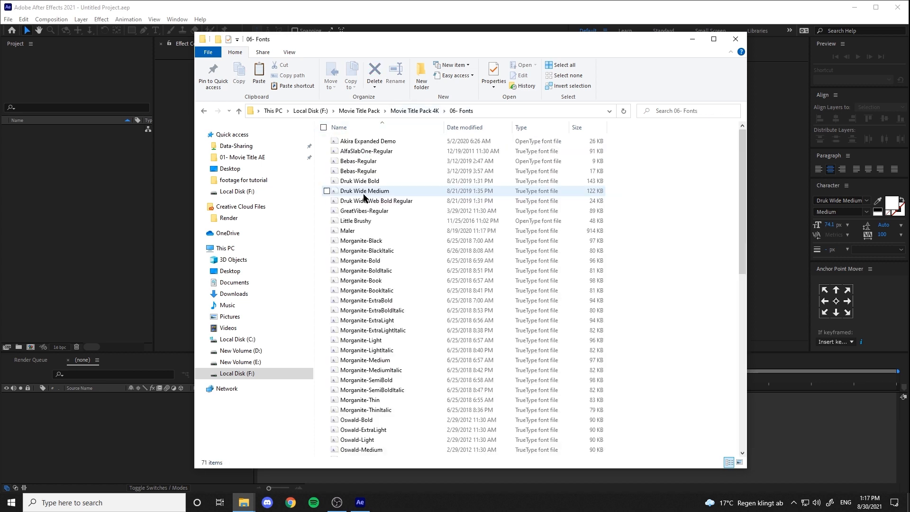
scroll(down, 3)
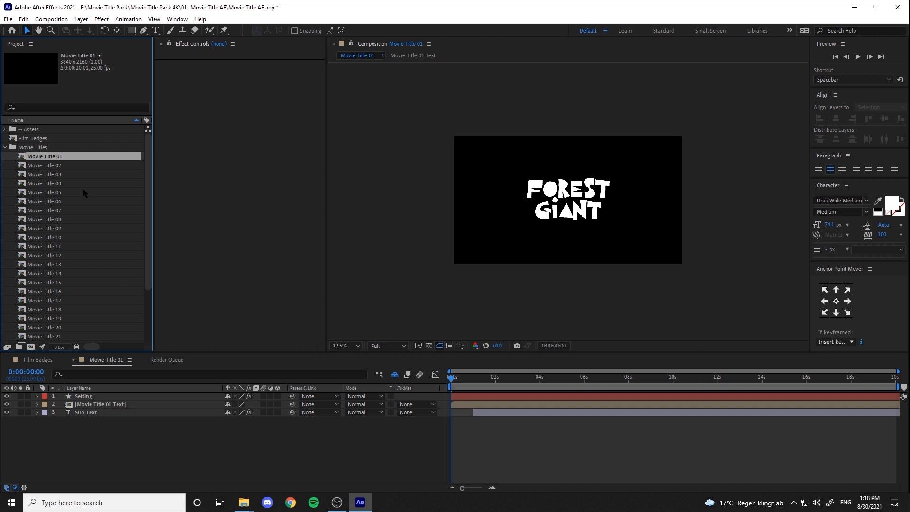
- Open the Movie Title 01 composition and preview the FOREST GIANT title animation
double_click(33, 138)
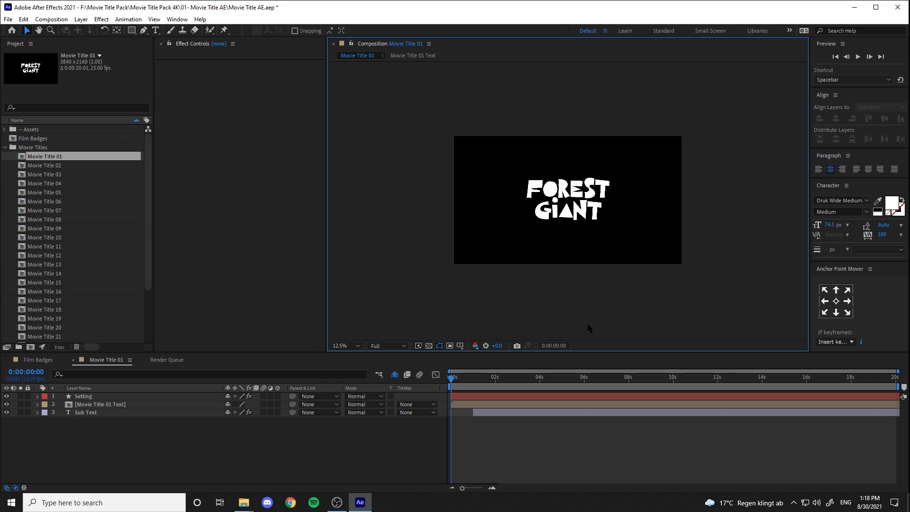
key(ctrl+i)
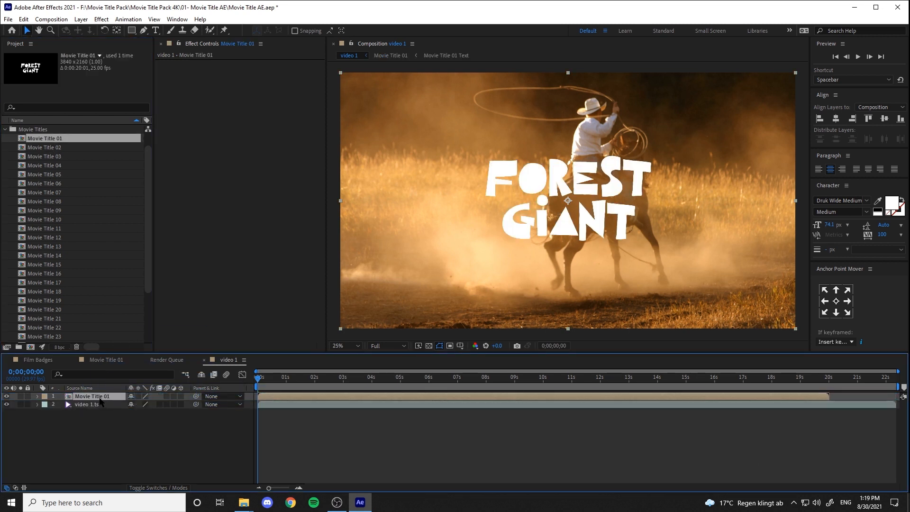
- Replace the Movie Title 01 layer in video 1 with Movie Title 04 (California Dream)
click(44, 183)
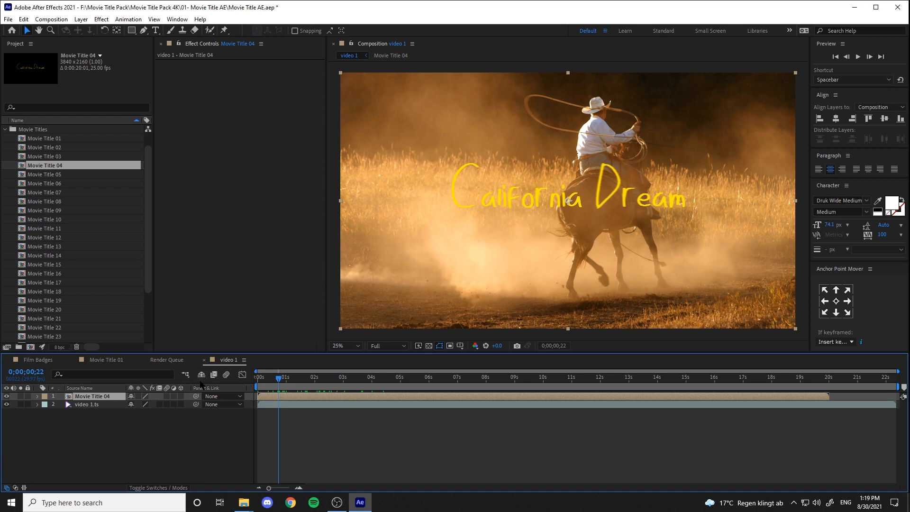
click(106, 360)
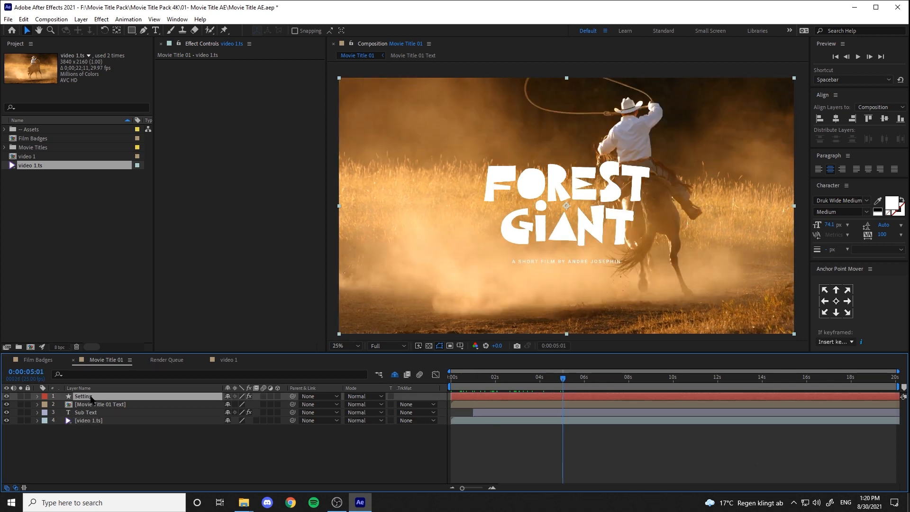
- Try an orange title colour, retype the title as FARM BOY, then reset colours to white
click(895, 205)
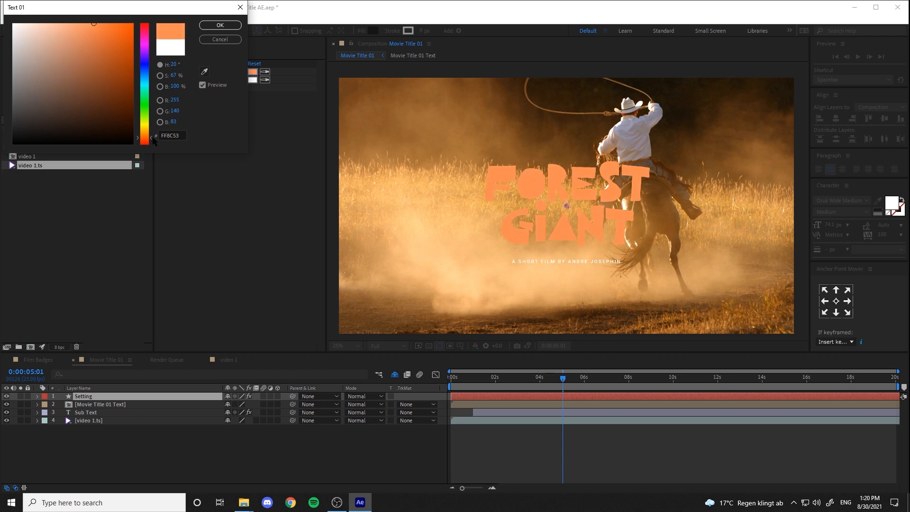
click(220, 25)
text(FARM)
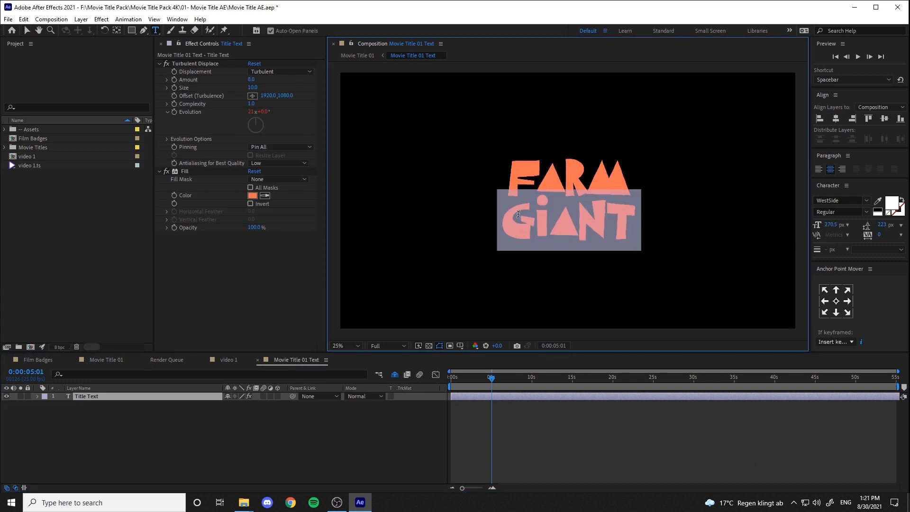
click(357, 55)
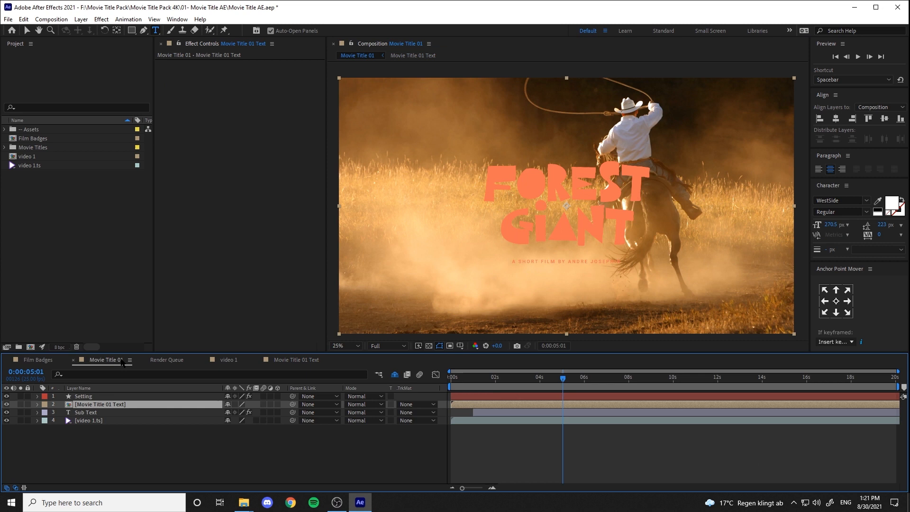
click(84, 396)
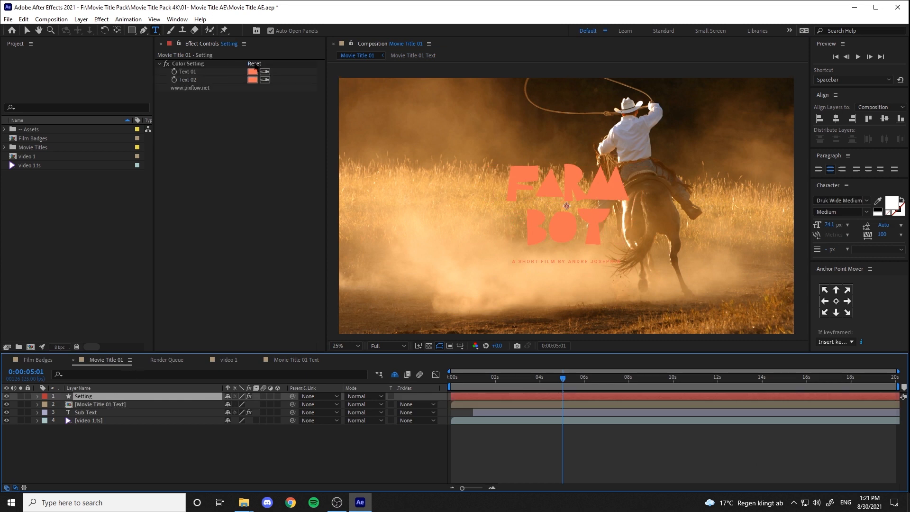
click(253, 71)
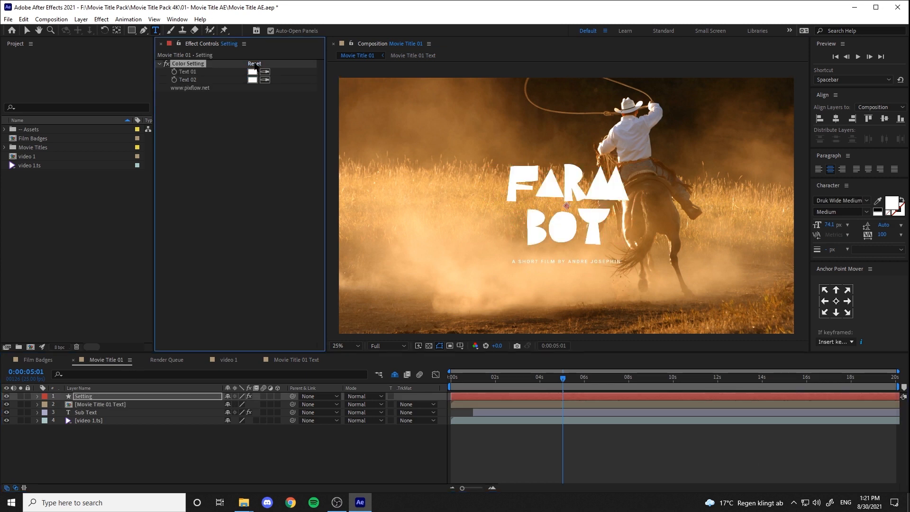
click(5, 147)
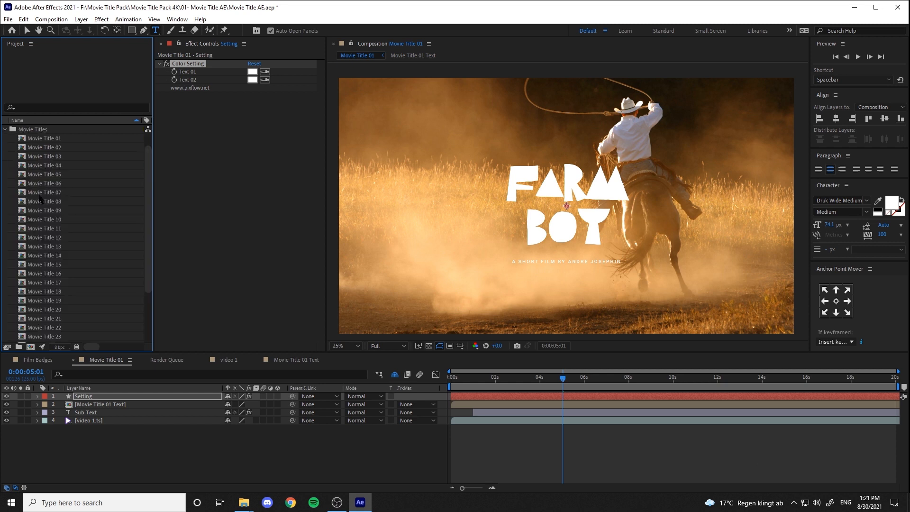
- Open the Movie Title 15 composition and add the 16 days later.ts clip beneath
double_click(46, 264)
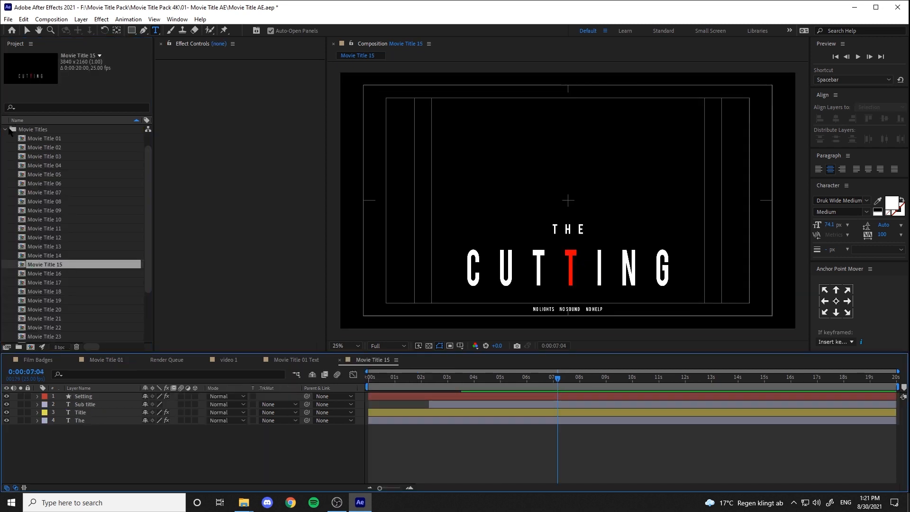
click(4, 129)
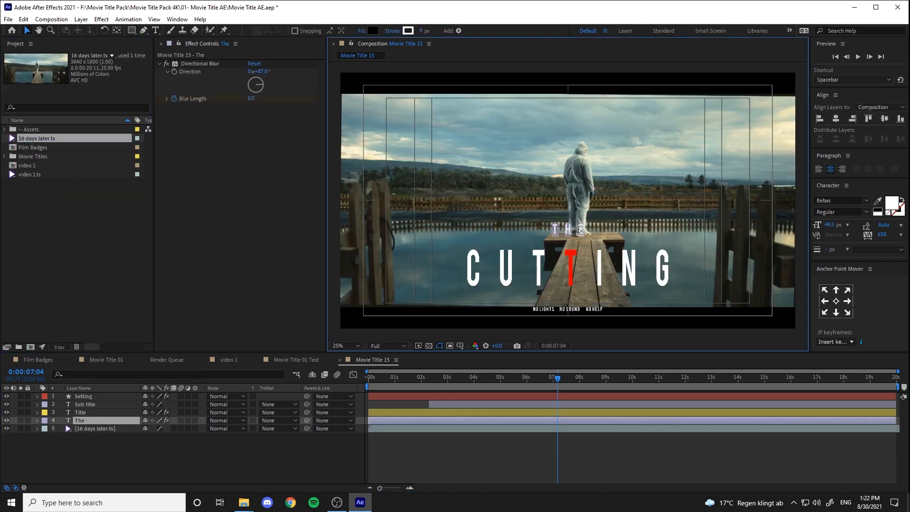
click(155, 30)
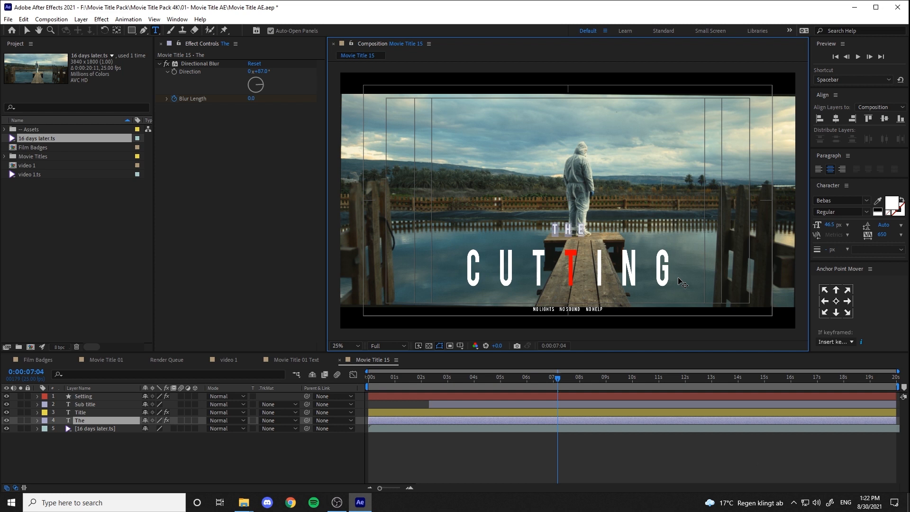
- Retype THE CUTTING as DARK WATER and edit the small word and tagline
click(80, 412)
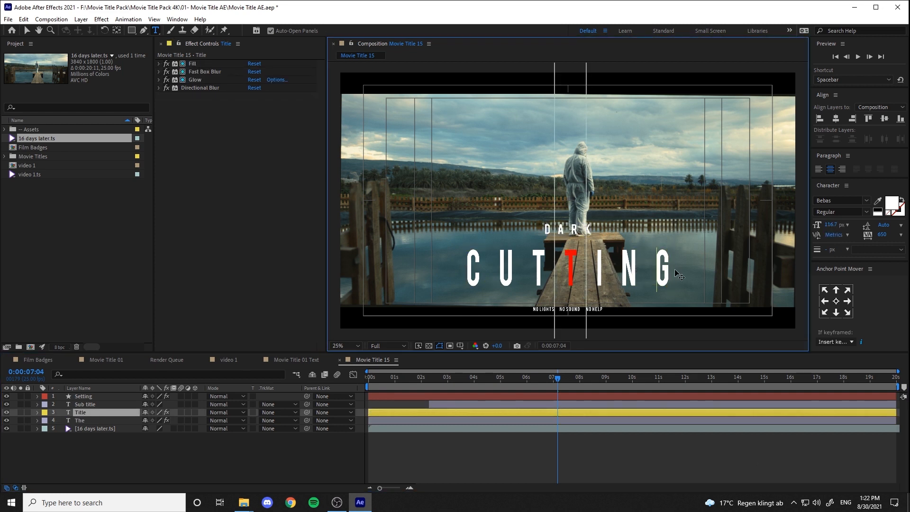
click(385, 377)
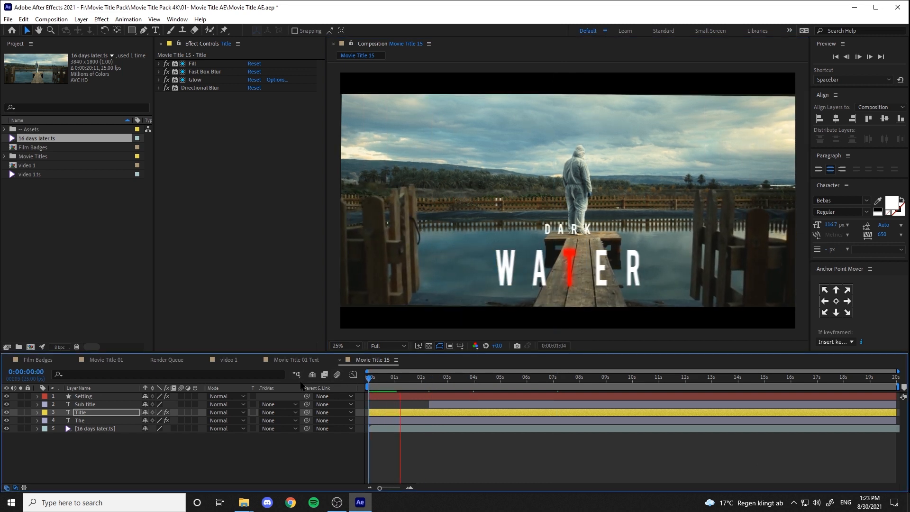
click(472, 377)
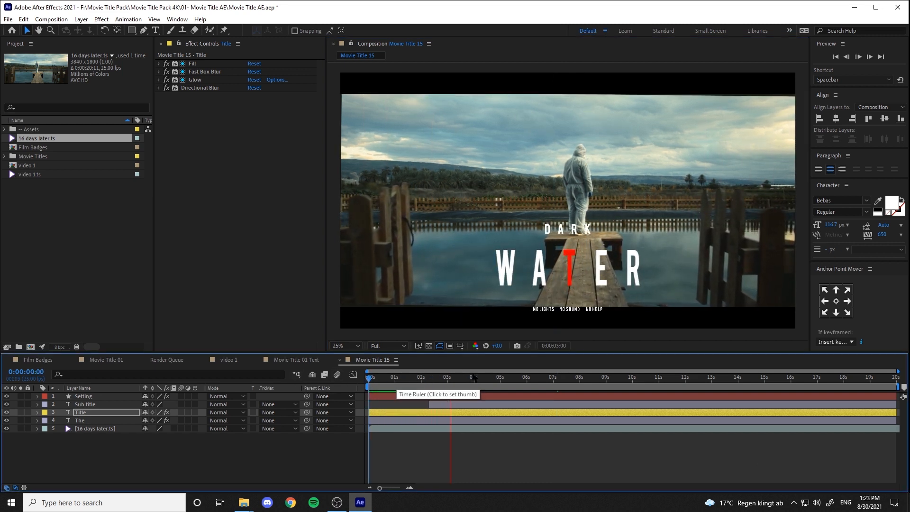
click(463, 378)
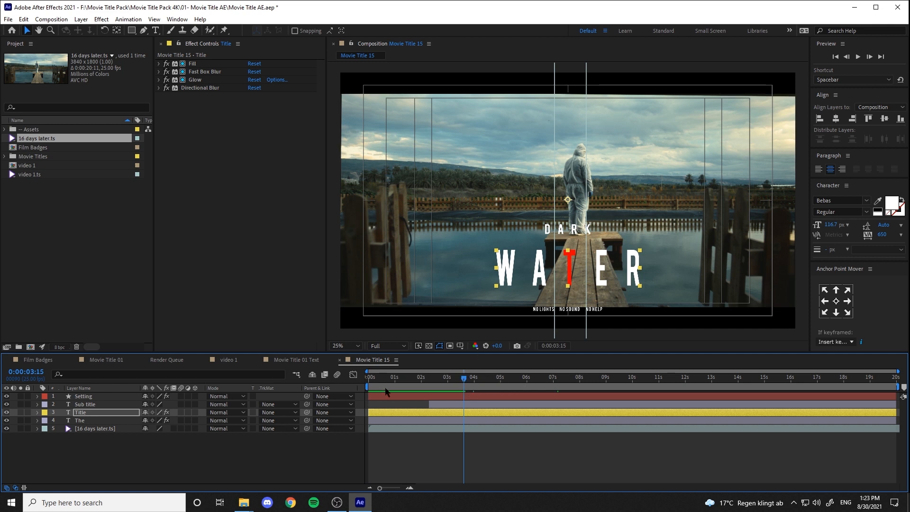
click(86, 404)
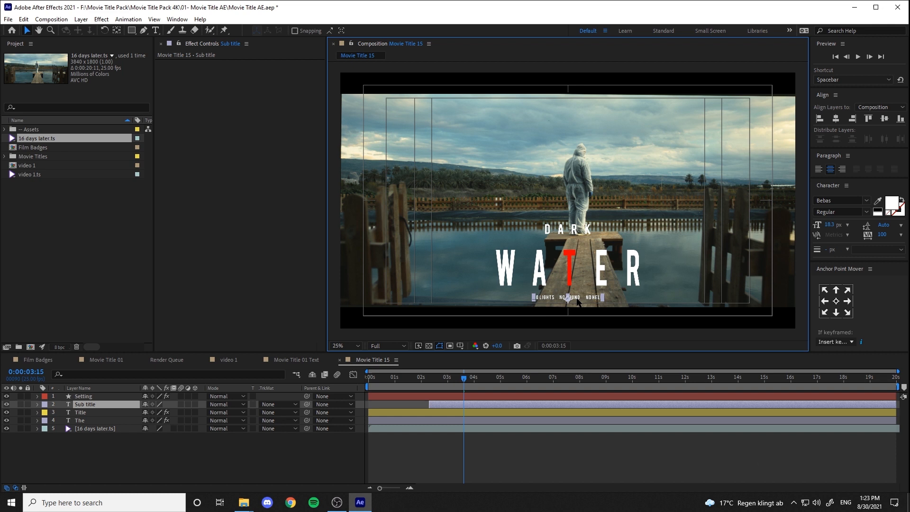
click(80, 421)
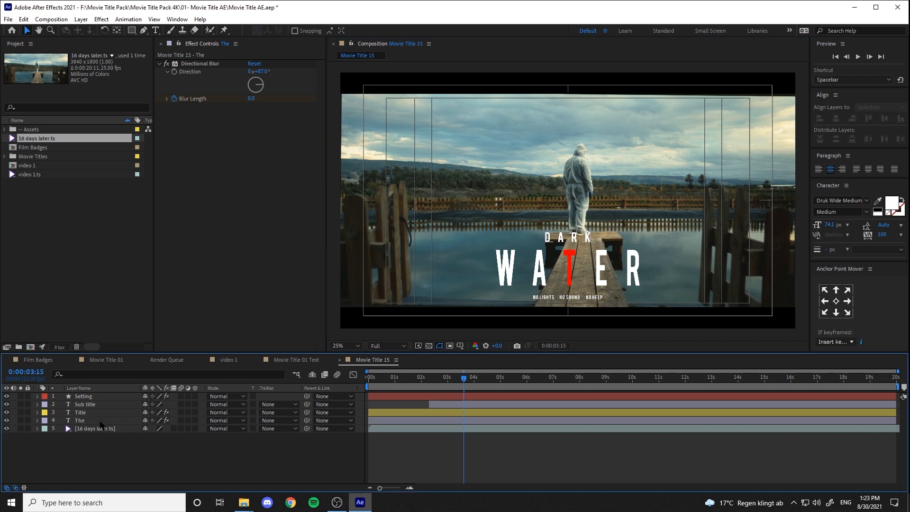
click(80, 412)
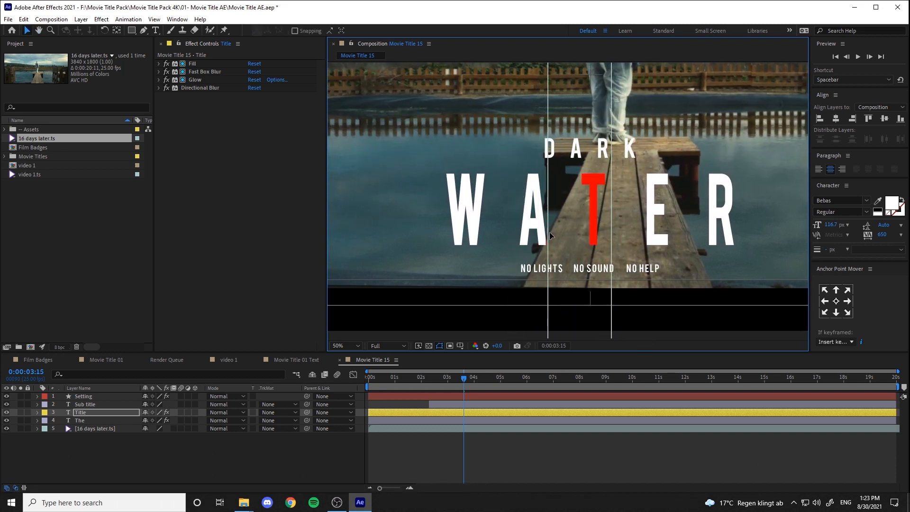
- Set the Title Different color to white so DARK WATER has no red letter
click(341, 345)
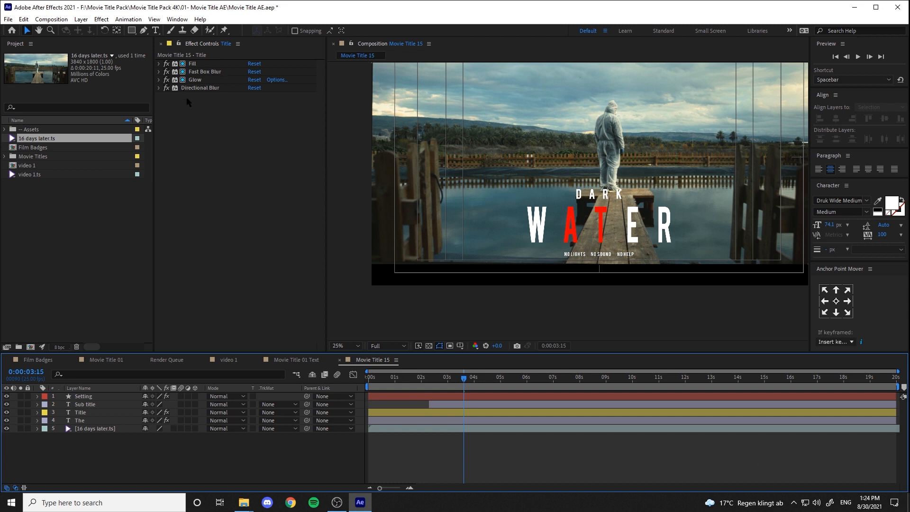
click(83, 396)
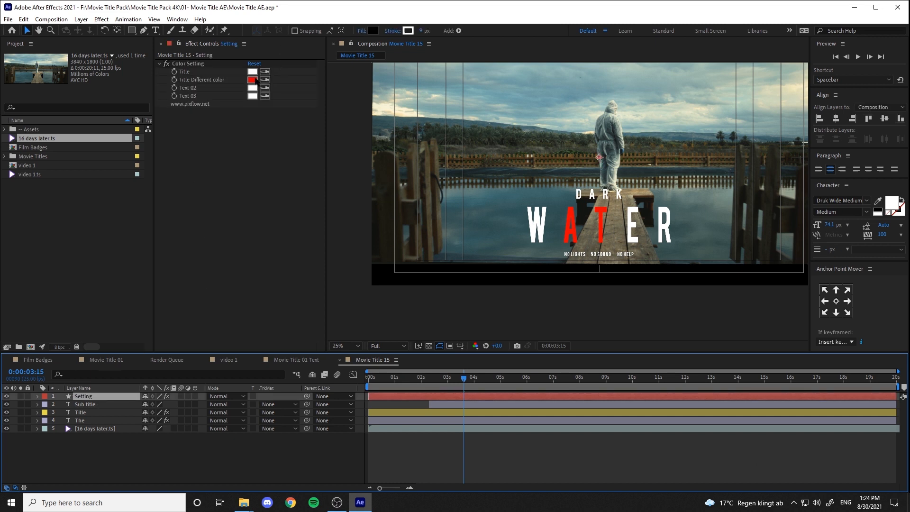
click(253, 80)
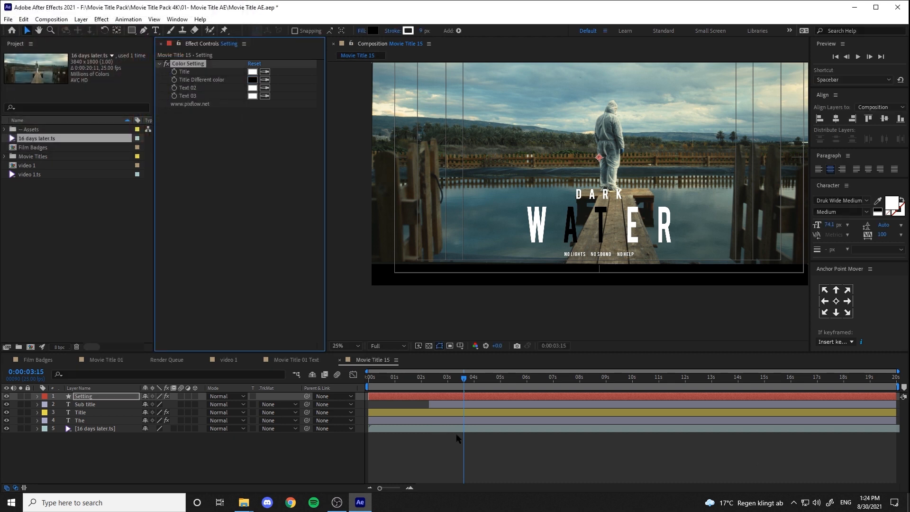
click(368, 377)
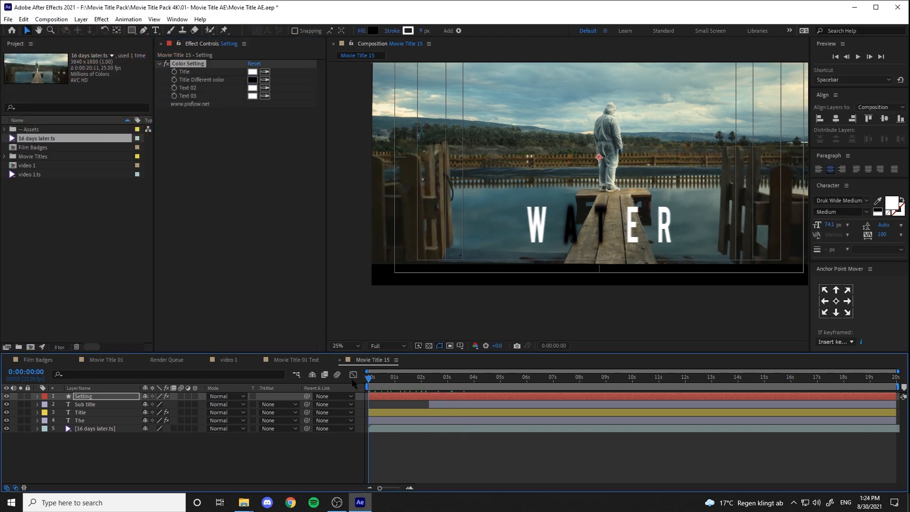
click(479, 377)
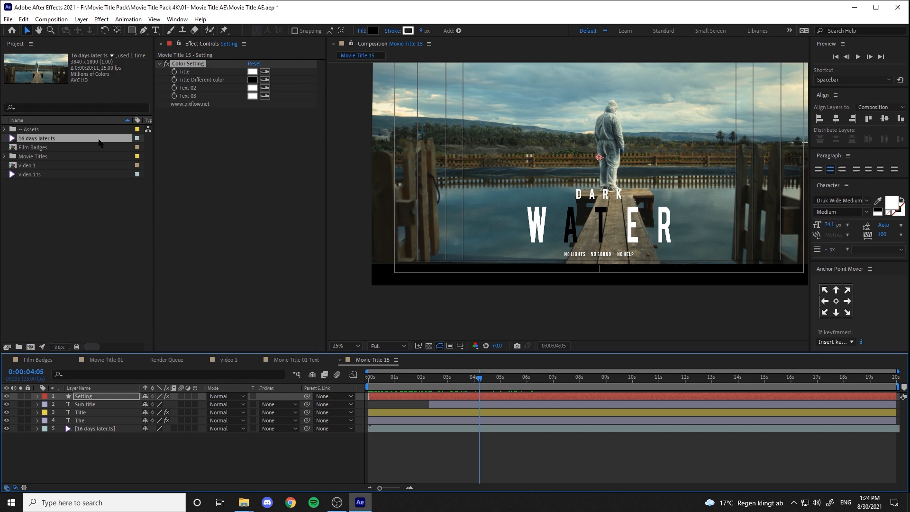
click(5, 156)
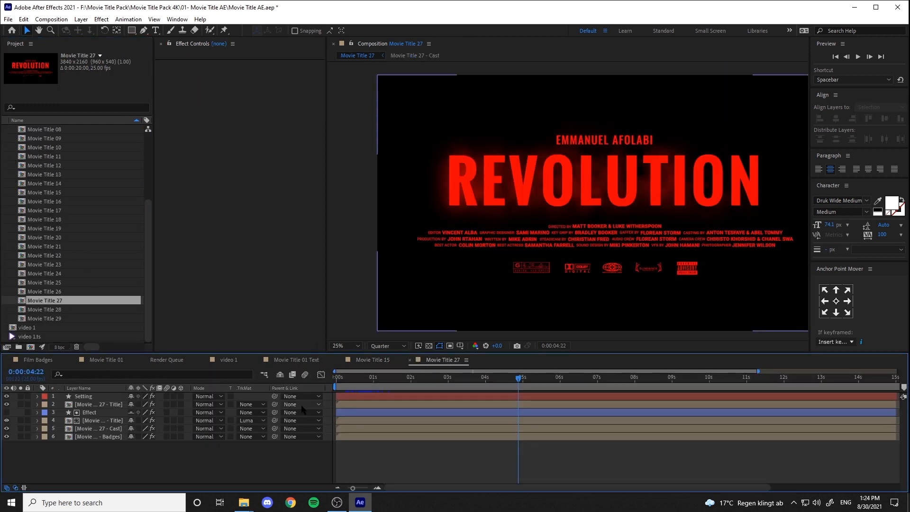
- Retype the Movie Title 27 title as FANTASTIC and set the Badge colour to white
click(393, 377)
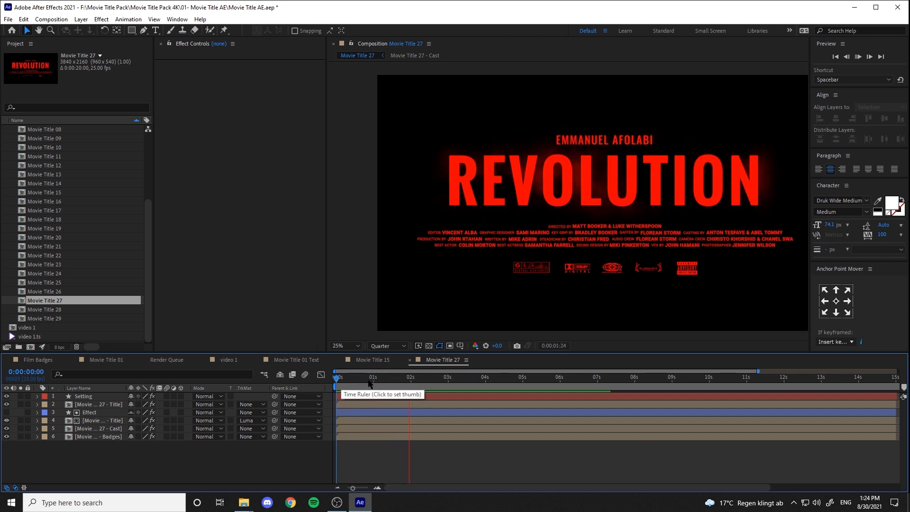
click(401, 378)
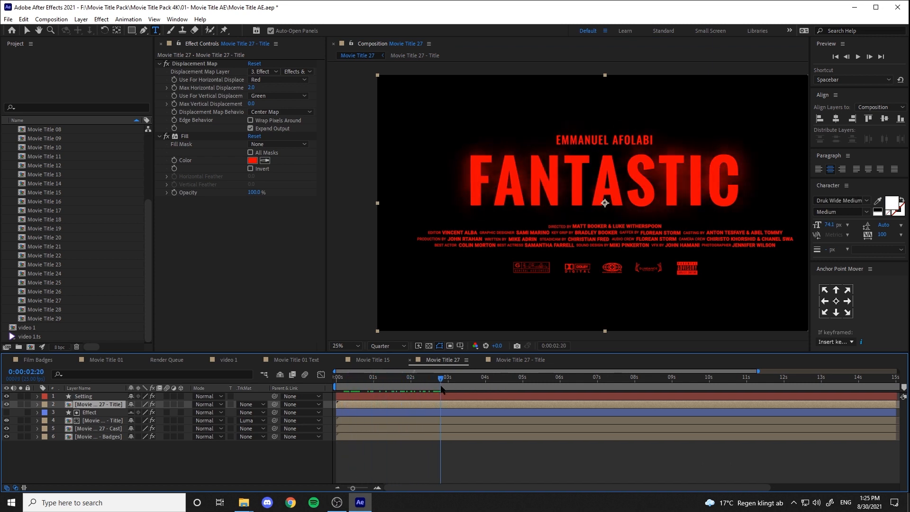
click(83, 396)
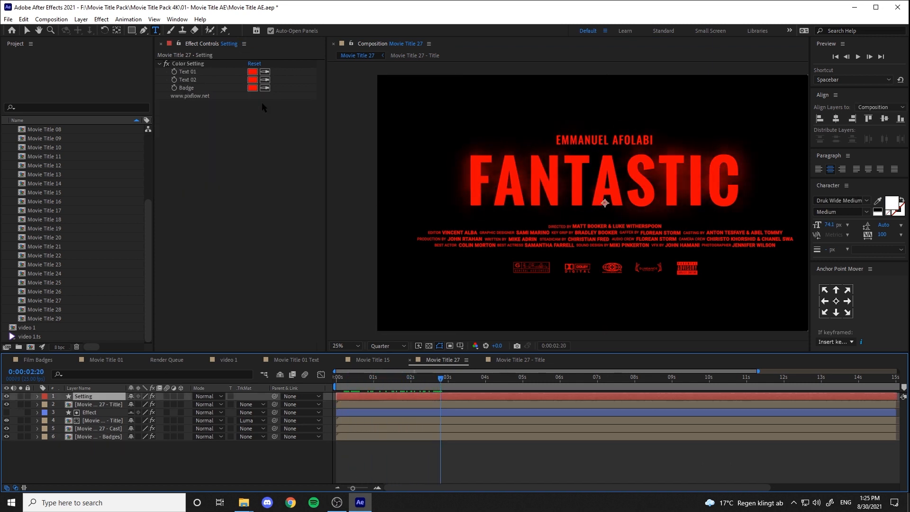
click(252, 88)
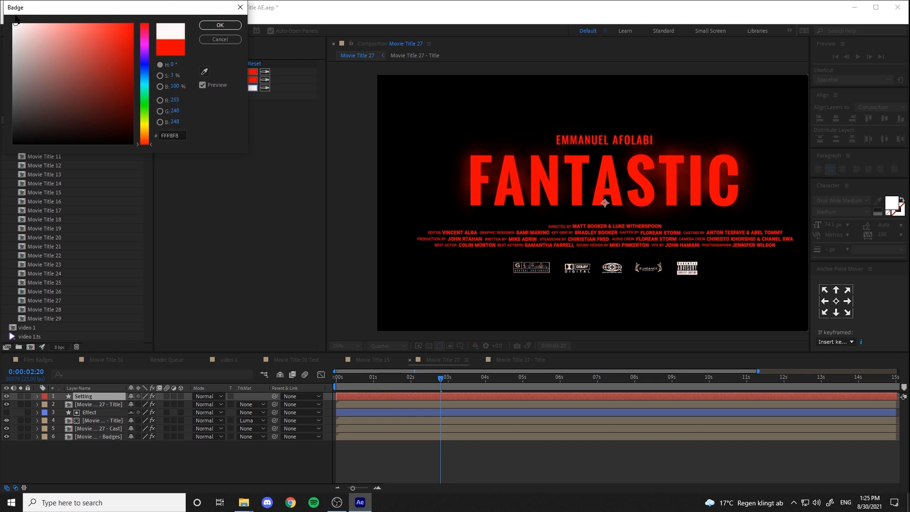
click(220, 25)
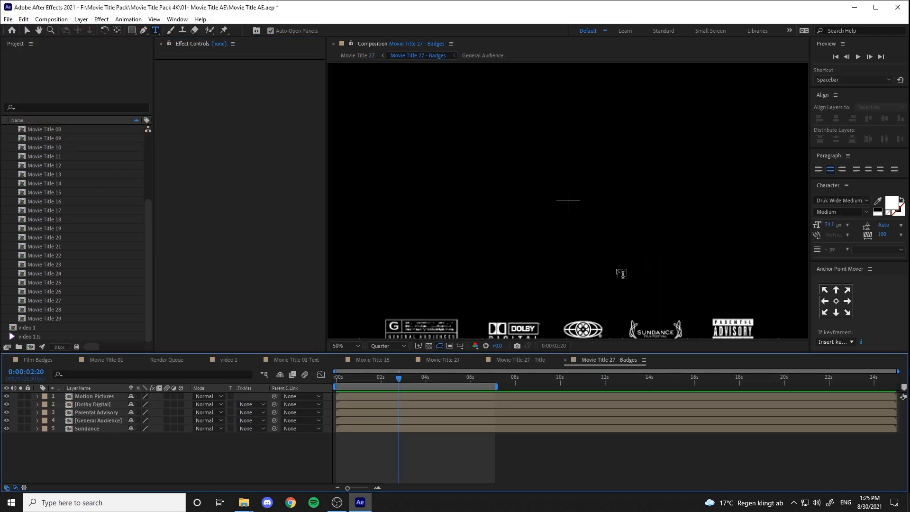
- Set full-resolution preview and swap the General Audience badge for the Chicago festival badge
click(386, 346)
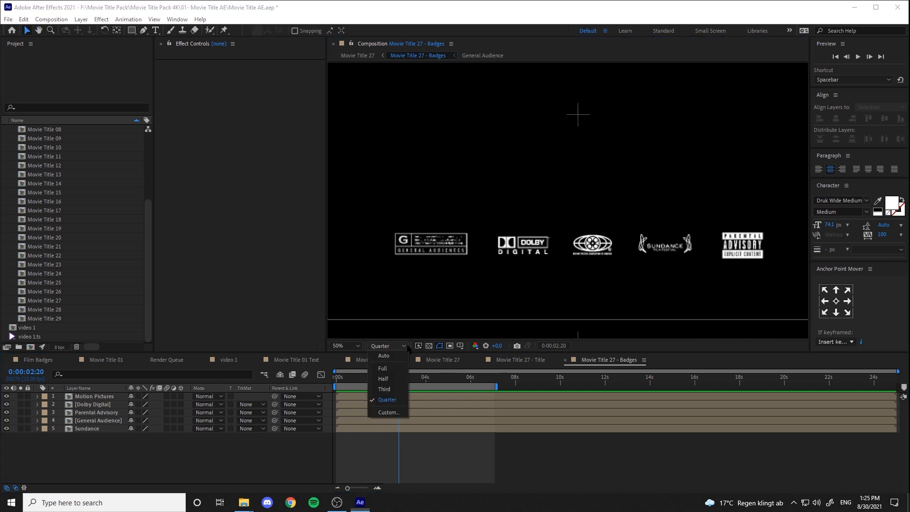
click(382, 368)
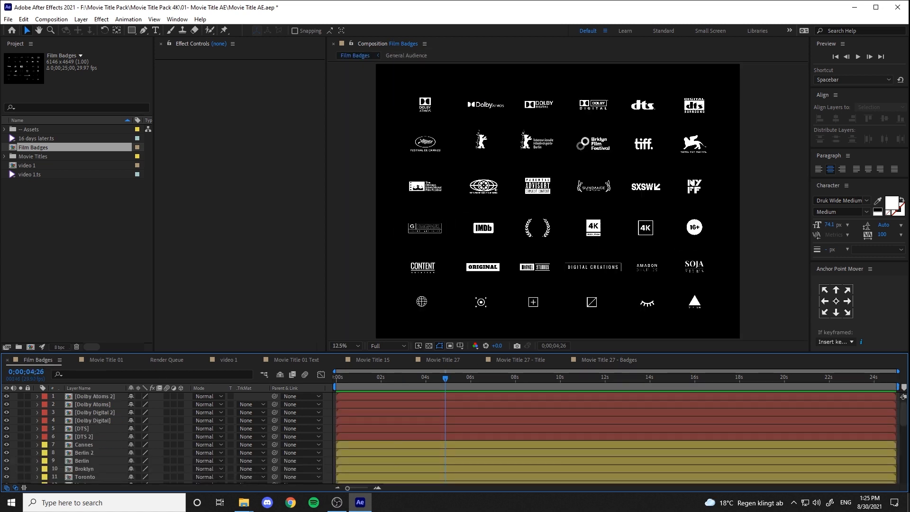
click(426, 187)
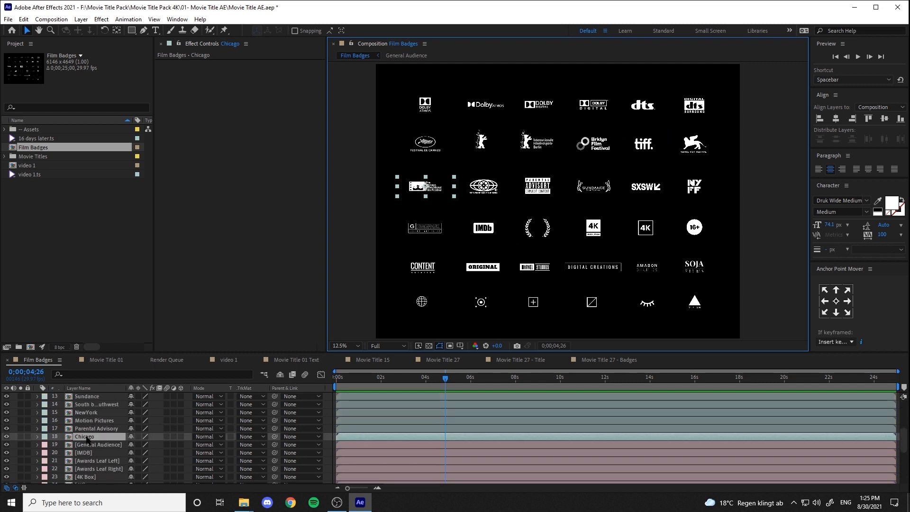
right_click(85, 437)
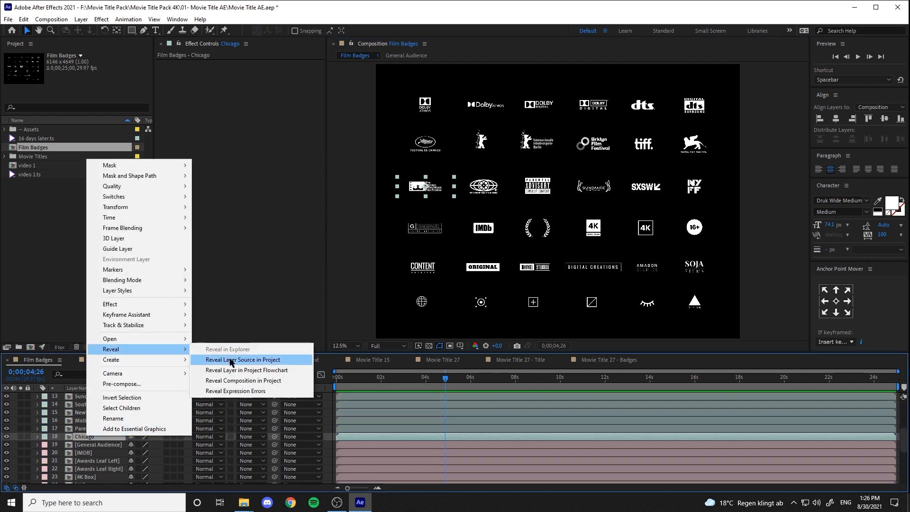
click(243, 360)
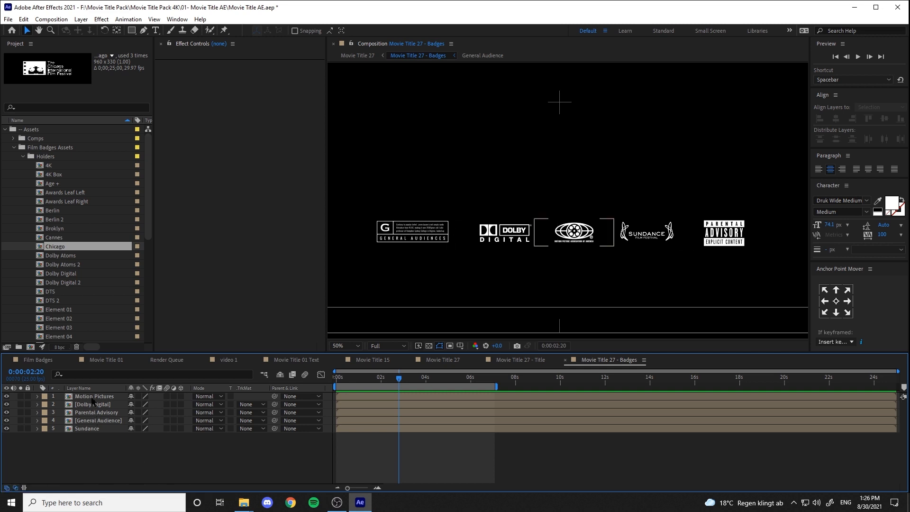
click(96, 421)
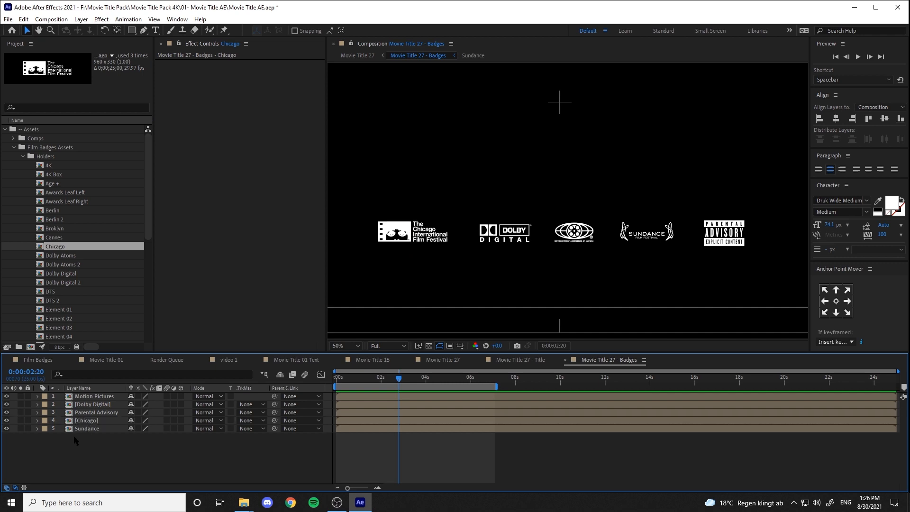
click(86, 421)
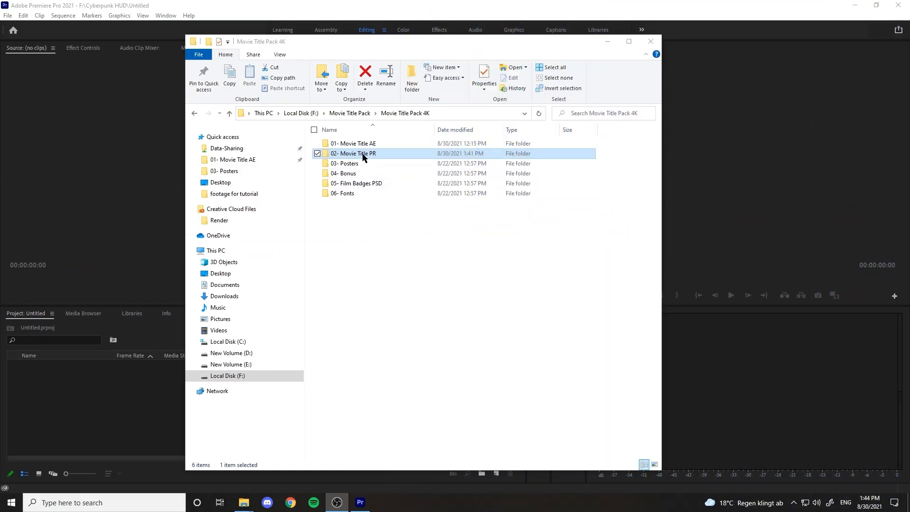
- Open the 02- Movie Title PR folder and bring up Premiere's motion graphics template browser
double_click(354, 154)
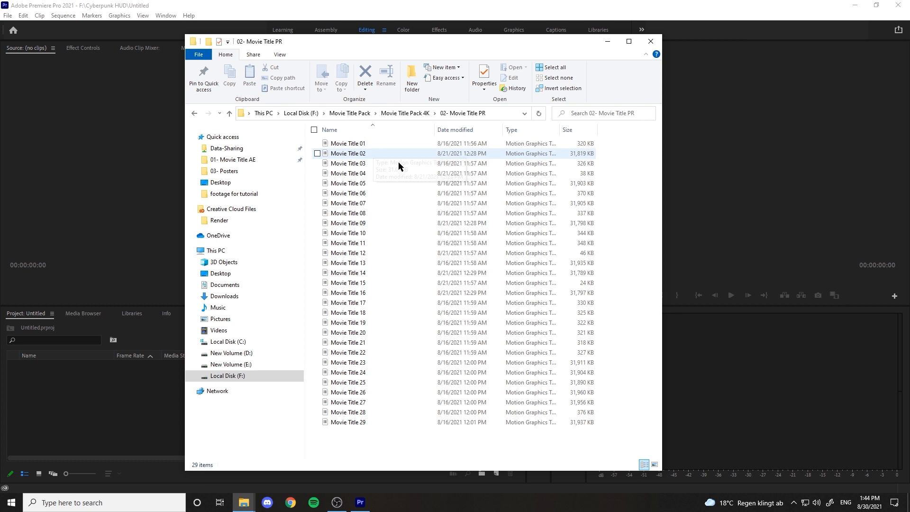
mouse_move(377, 292)
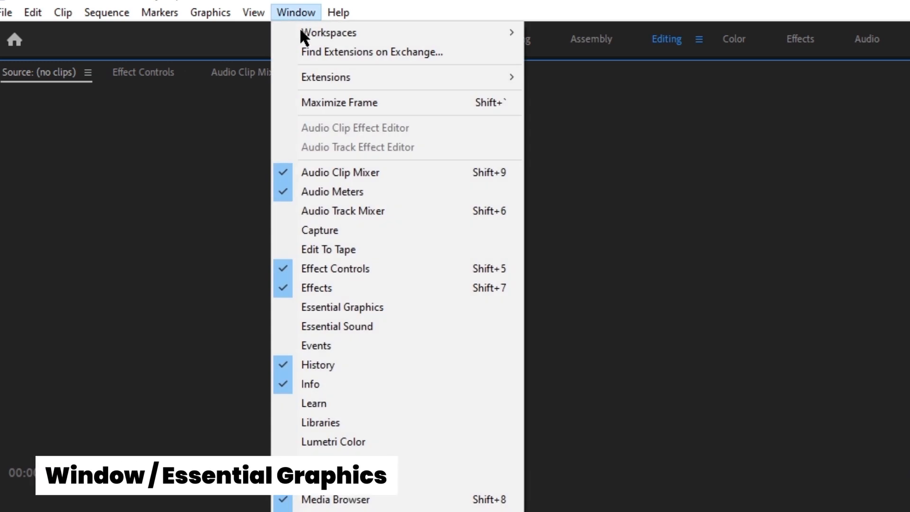
click(342, 308)
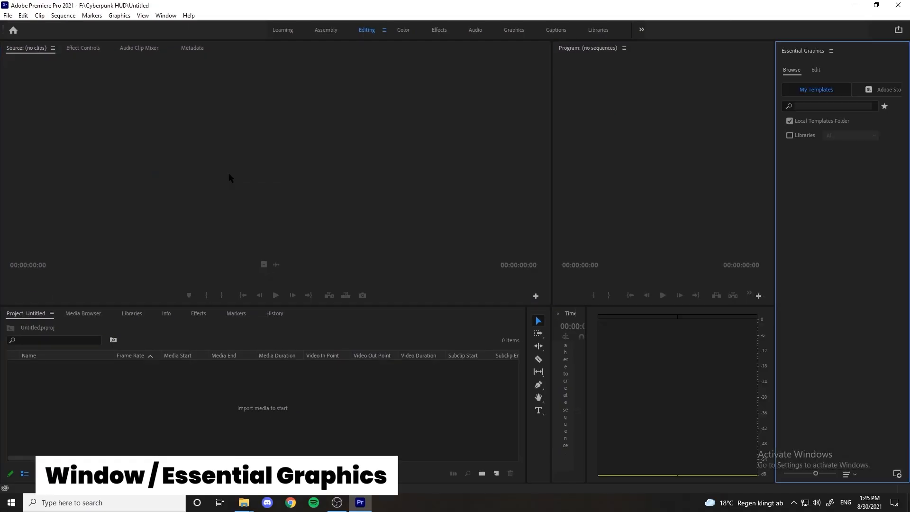
click(897, 473)
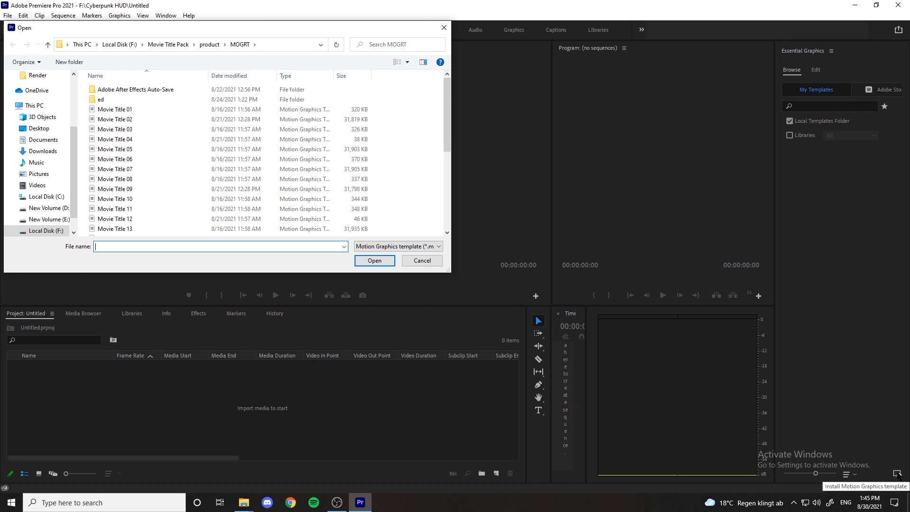
mouse_move(461, 246)
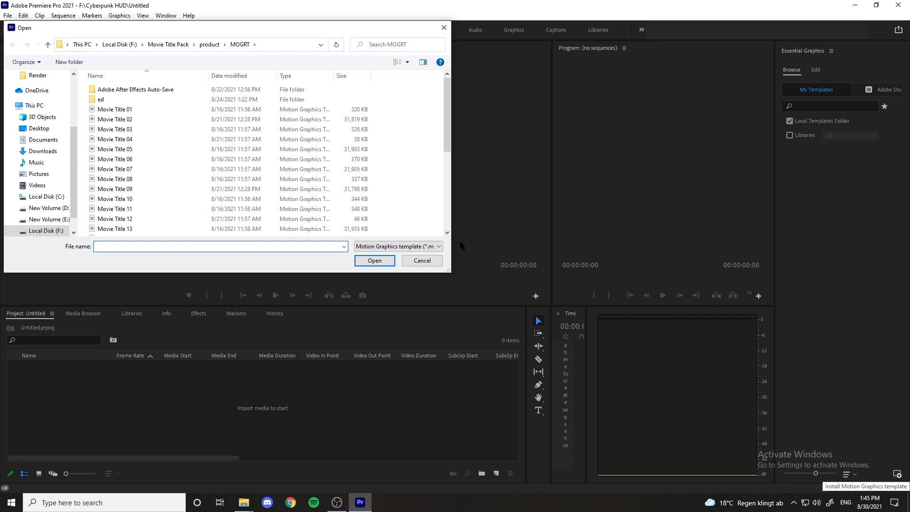
click(421, 261)
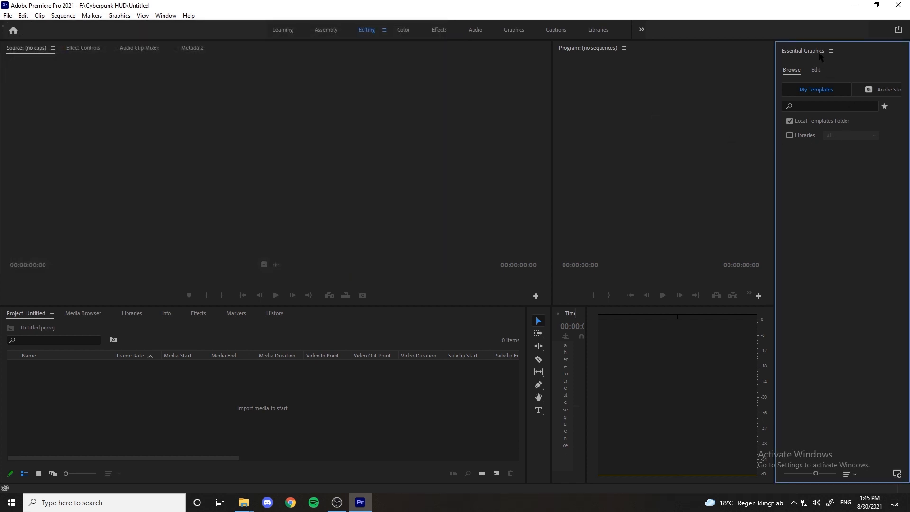
- Add 02- Movie Title PR as an additional template folder and filter Local templates to it
click(831, 51)
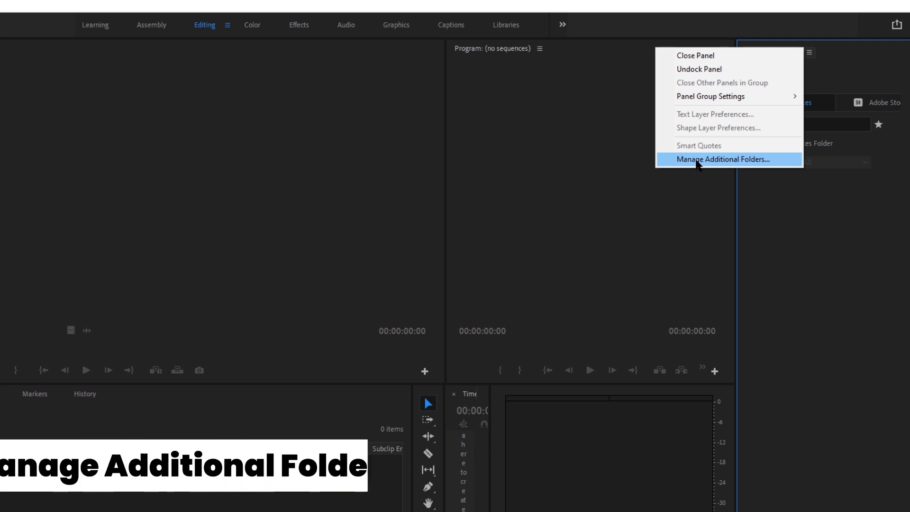
click(723, 159)
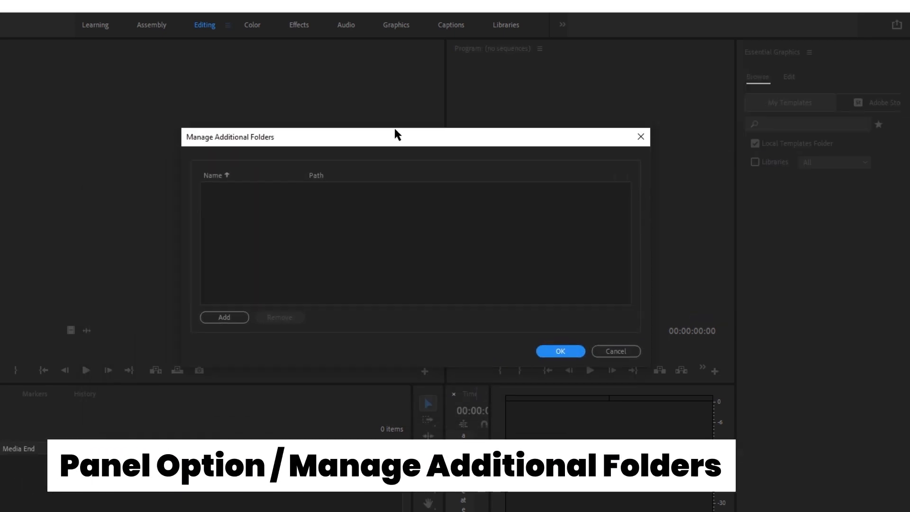
click(224, 317)
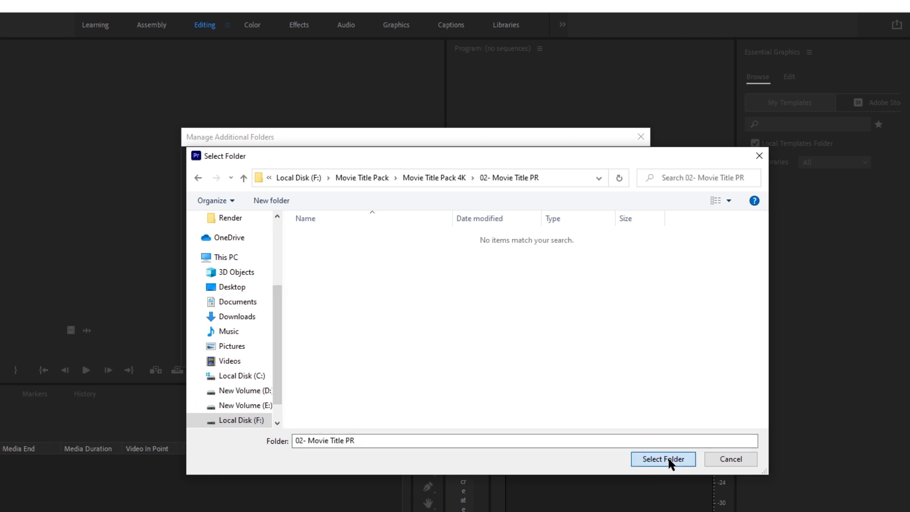
click(663, 458)
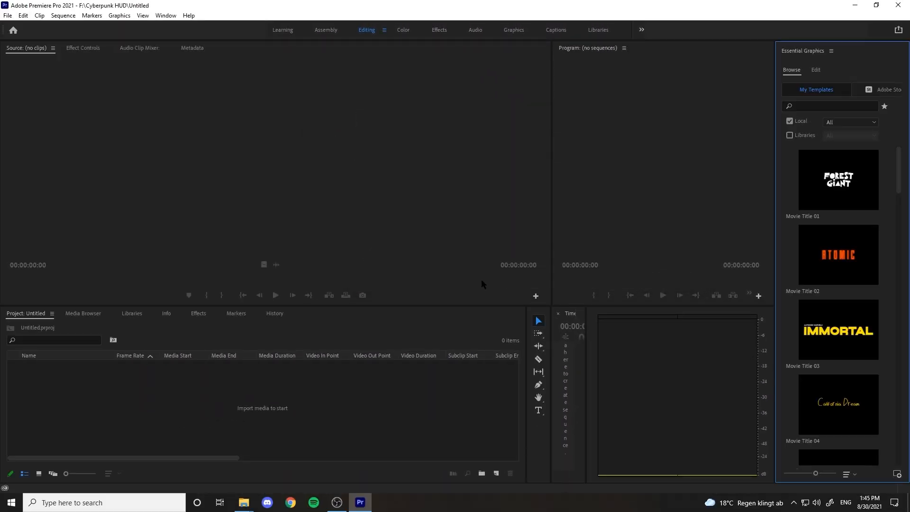
click(851, 122)
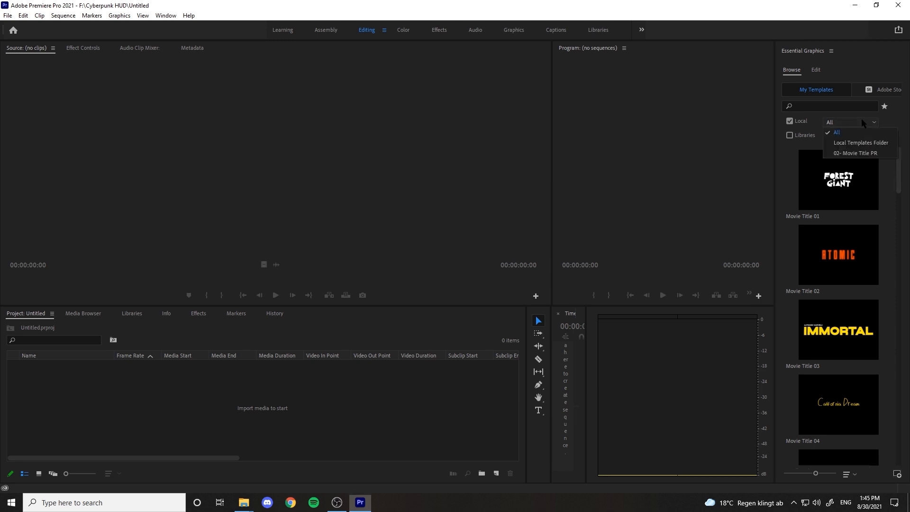
click(855, 152)
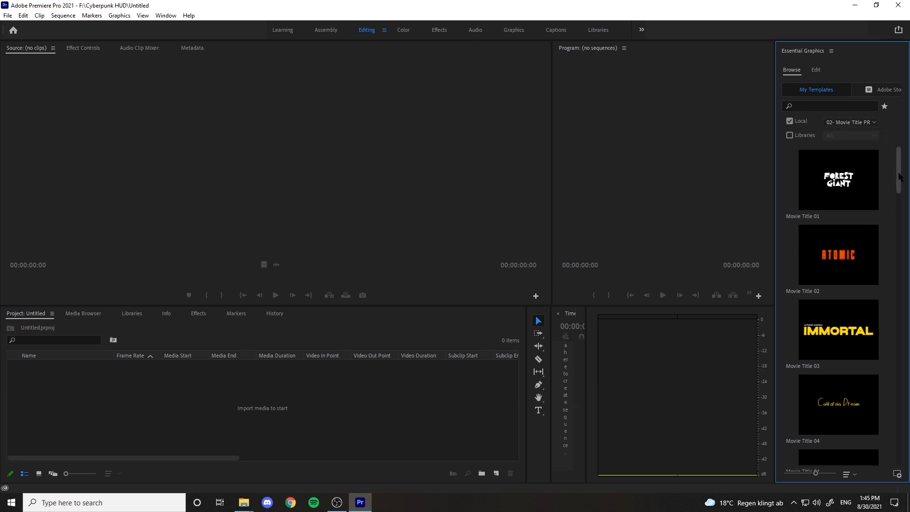
scroll(down, 3)
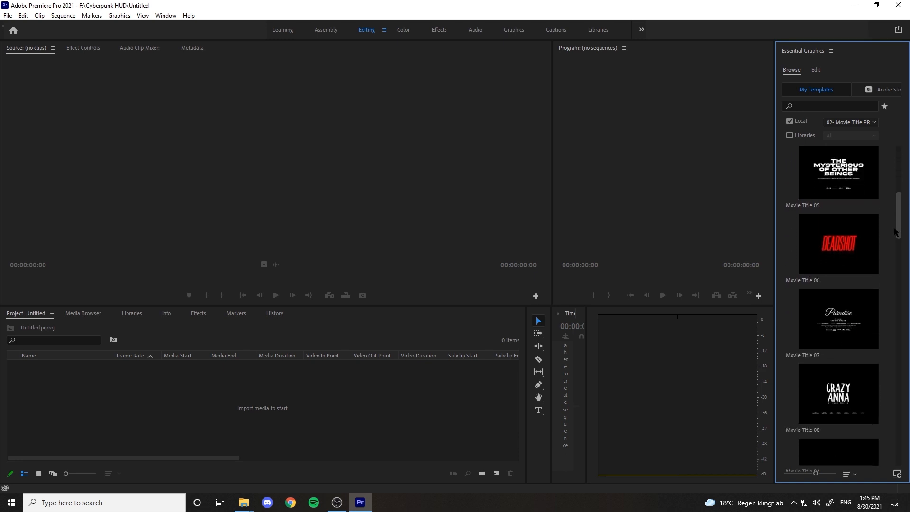
scroll(down, 3)
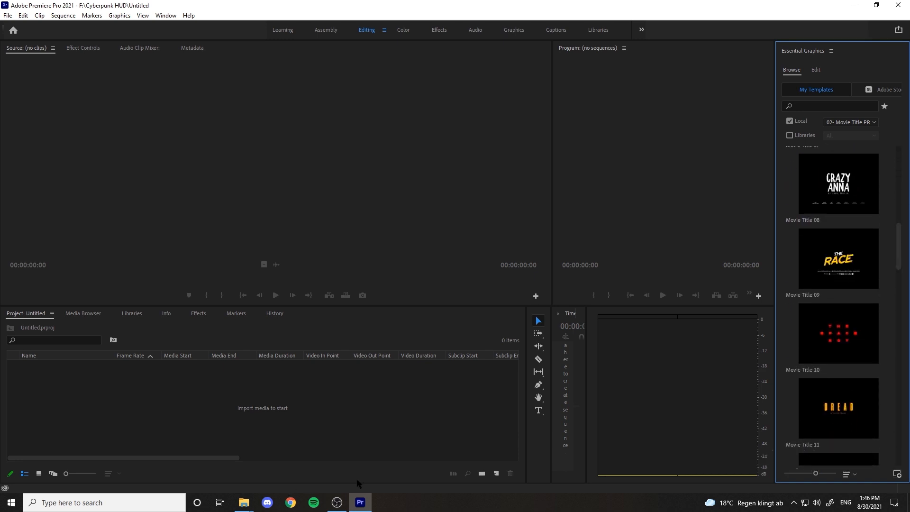
- Create and open Sequence 01, matching its settings to the template clip
click(495, 474)
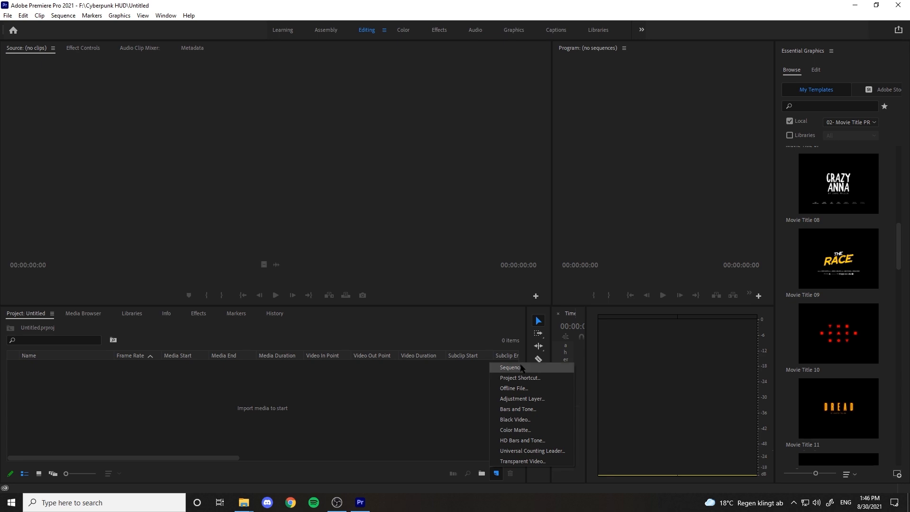
click(509, 368)
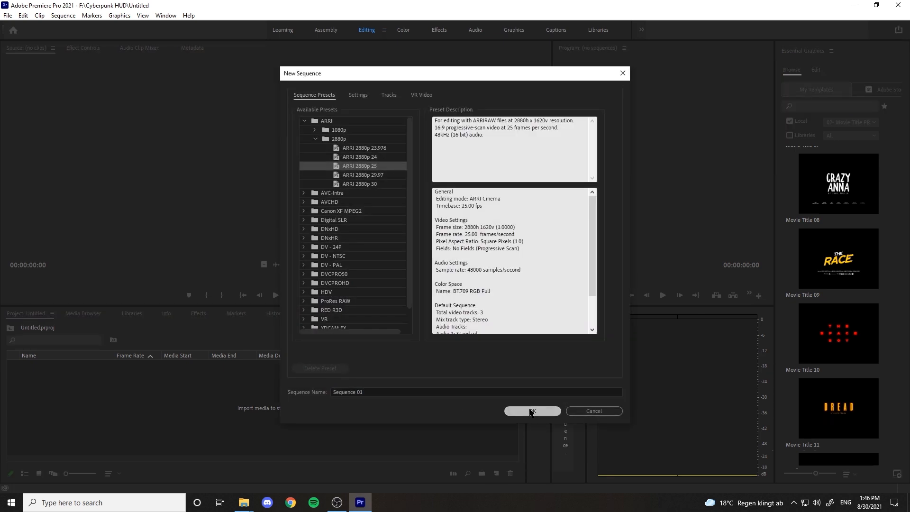
click(531, 411)
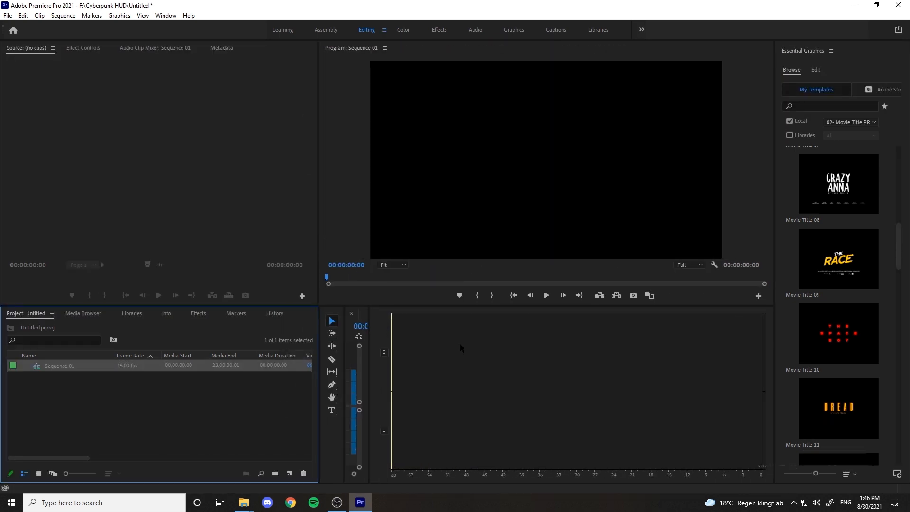
double_click(59, 365)
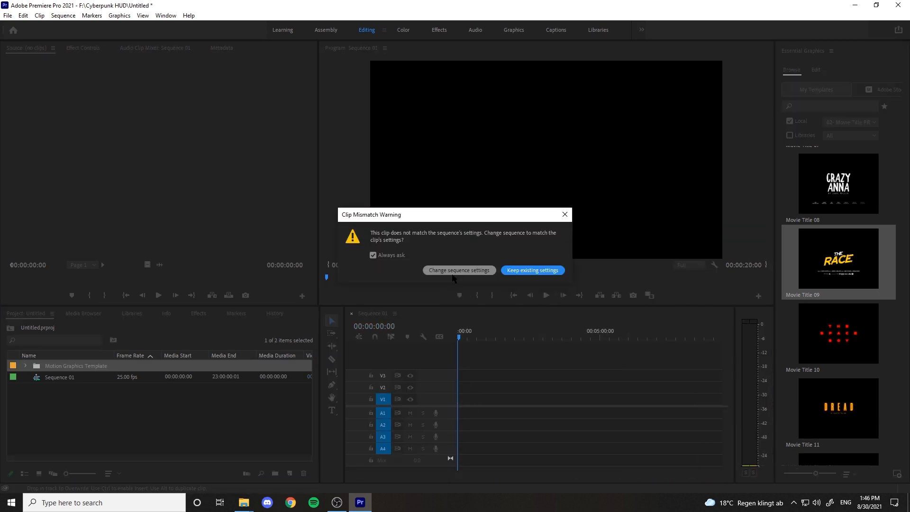
click(531, 269)
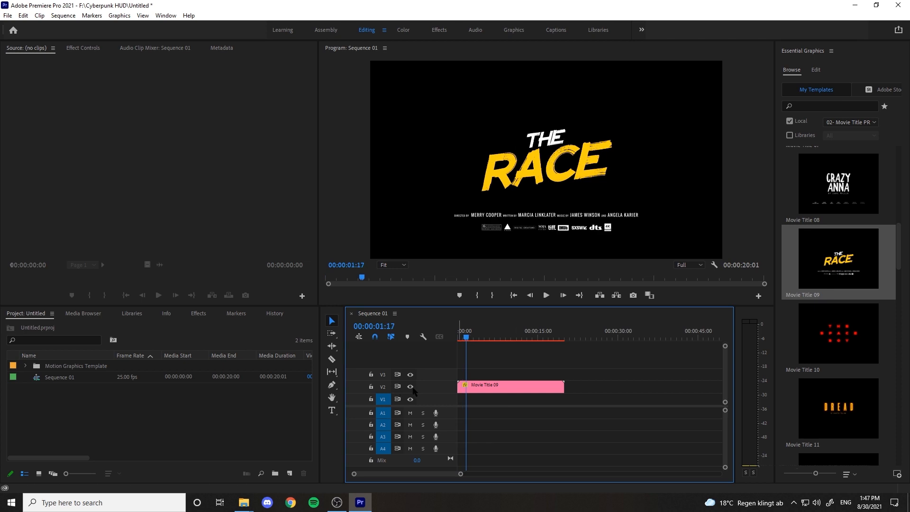
mouse_move(243, 502)
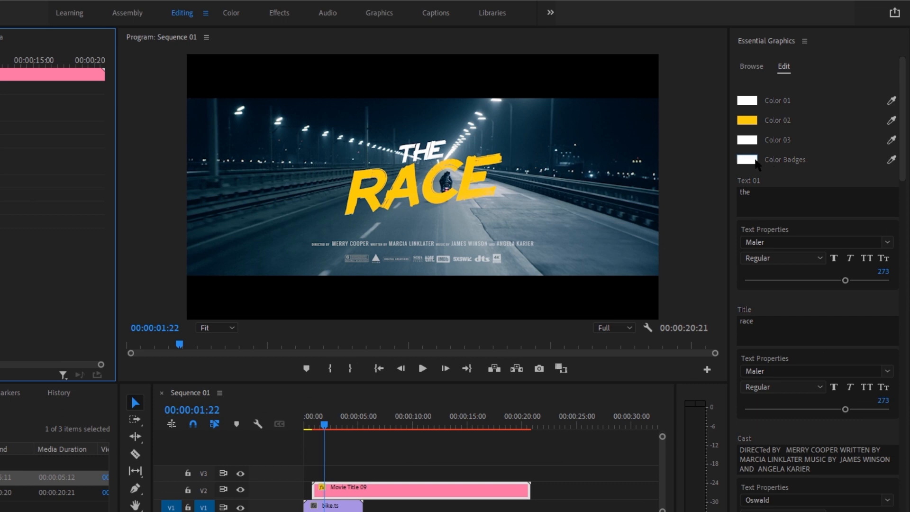
- Retitle to JAMES BOND and swap the general-audience badge for the Motion Pictures logo, scaled to fit
click(746, 159)
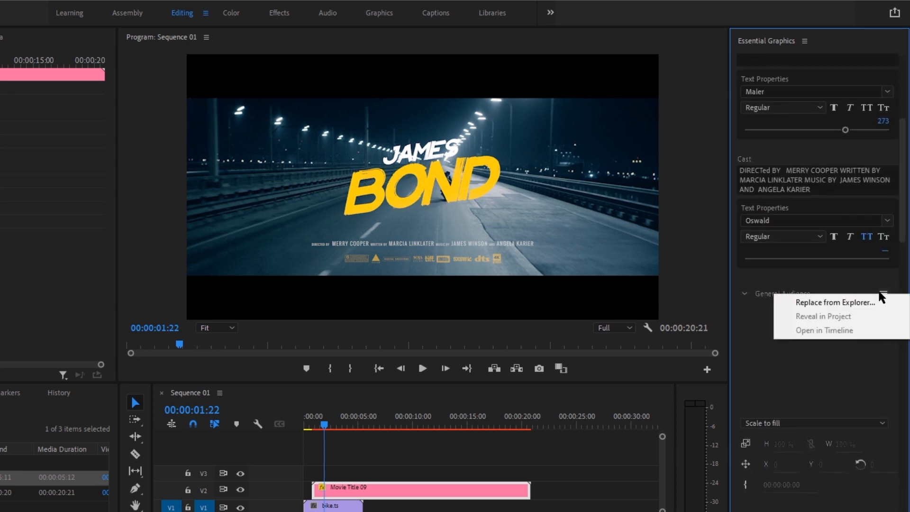
mouse_move(840, 302)
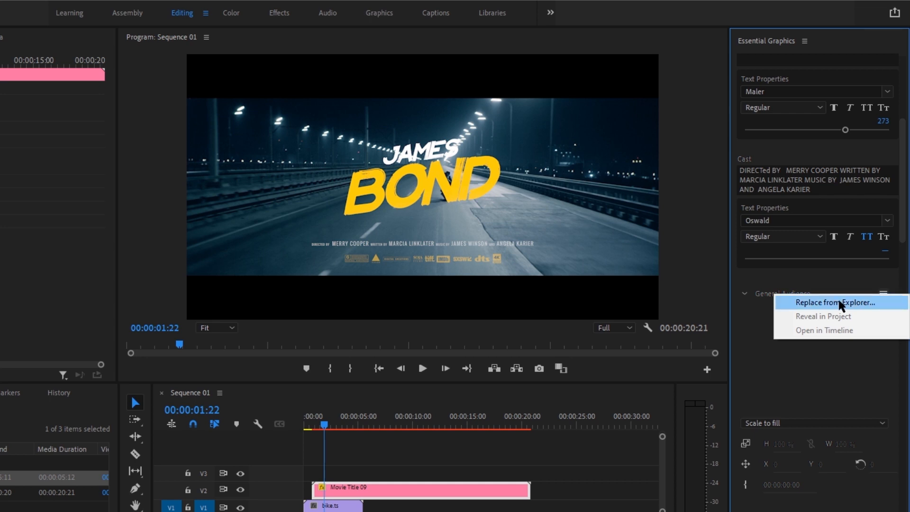
click(825, 302)
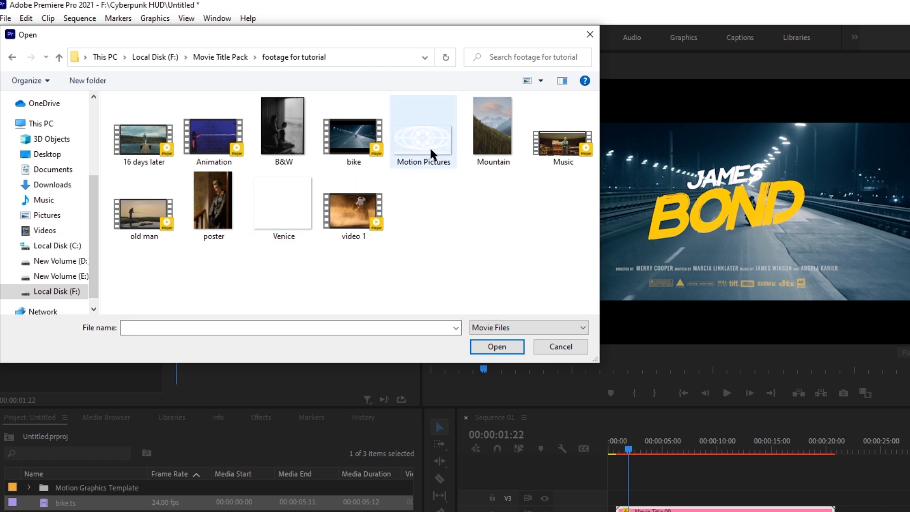
click(496, 347)
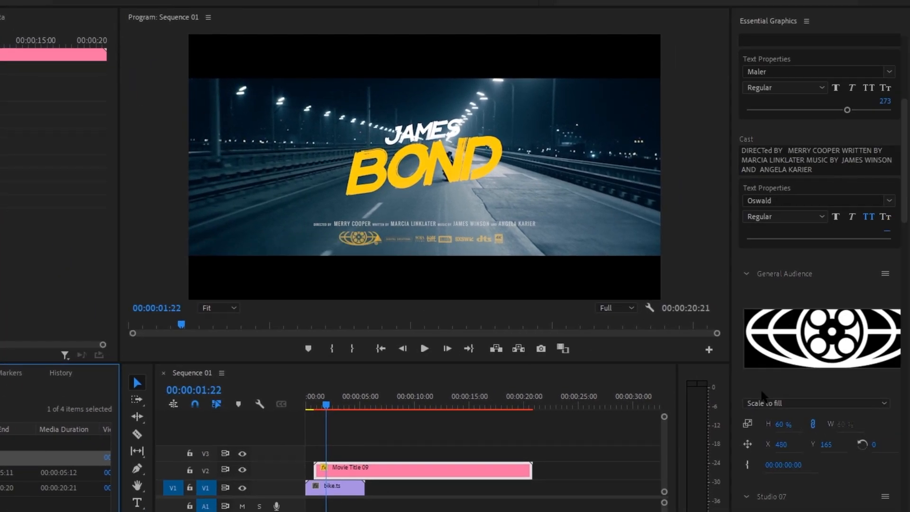
click(815, 403)
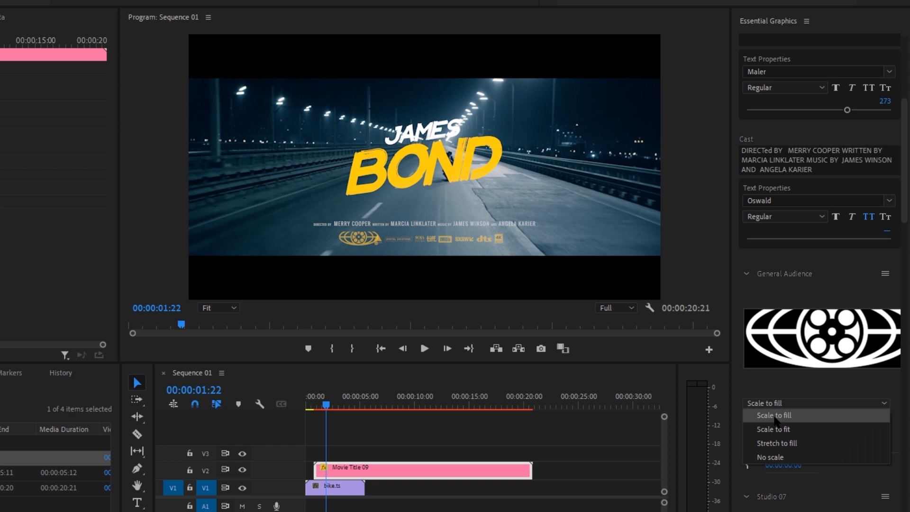
click(773, 429)
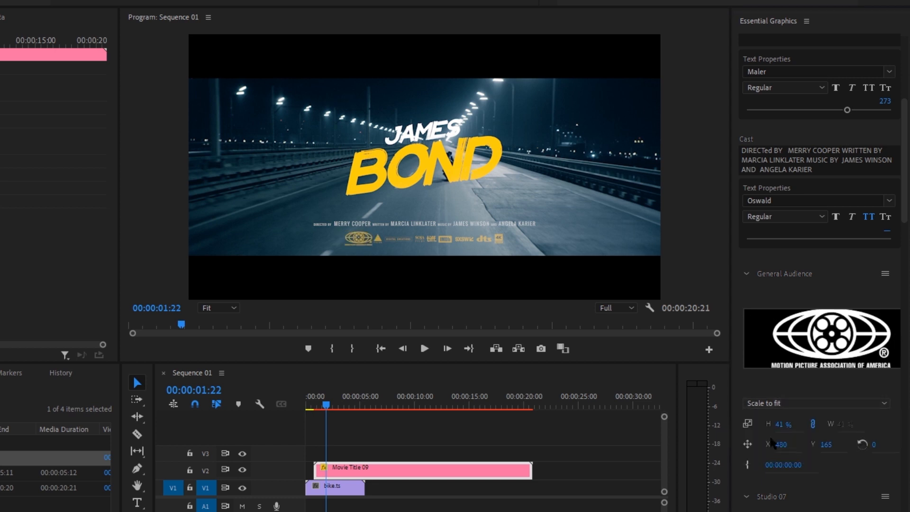
click(812, 403)
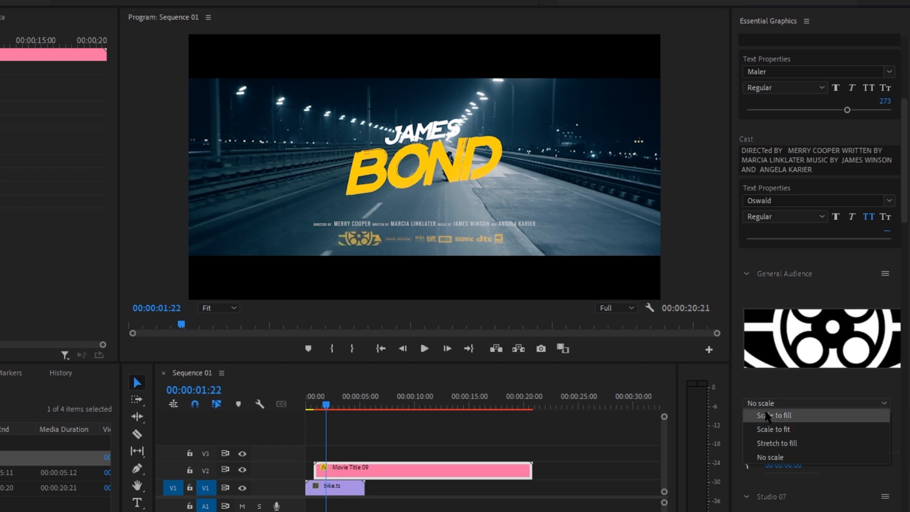
click(774, 429)
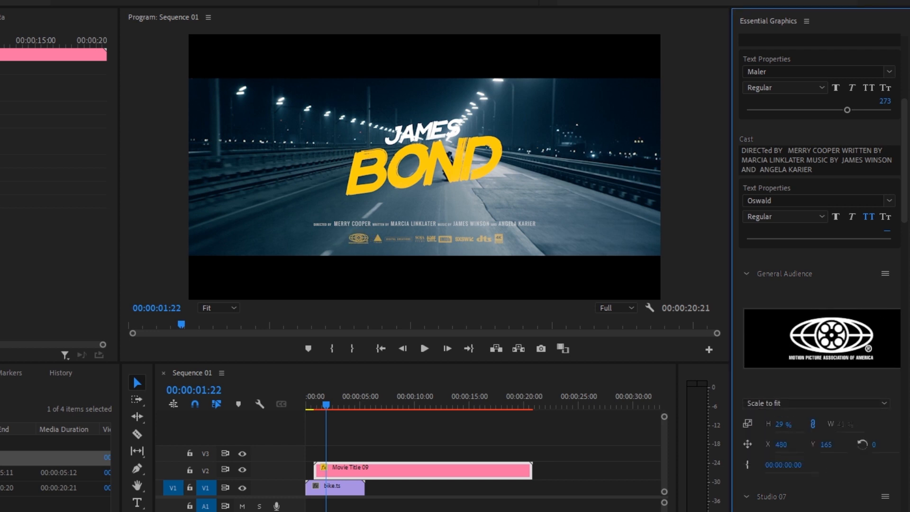
mouse_move(828, 376)
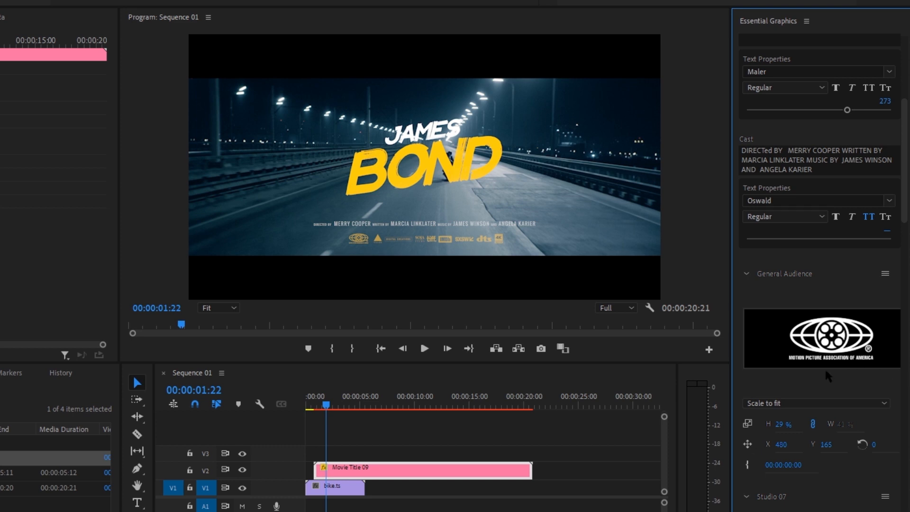
- Start replacing the studio badge with the Venice image
scroll(down, 3)
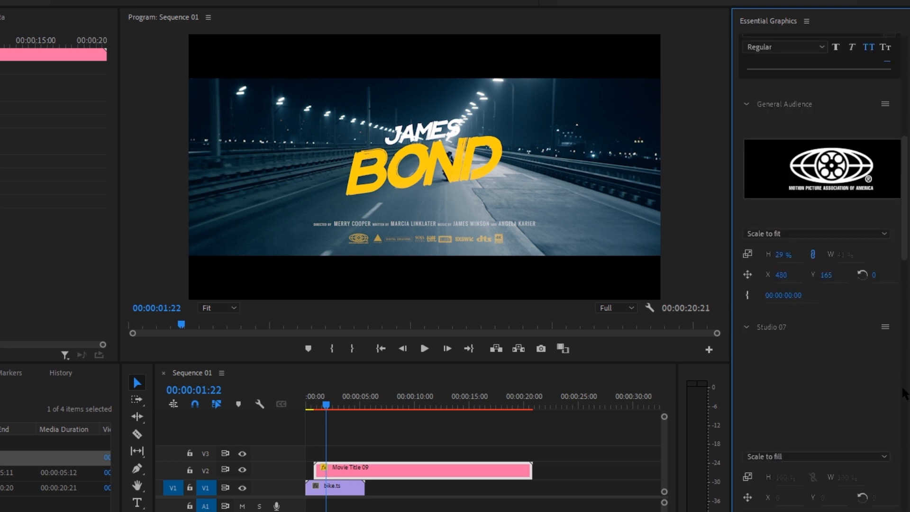
click(885, 326)
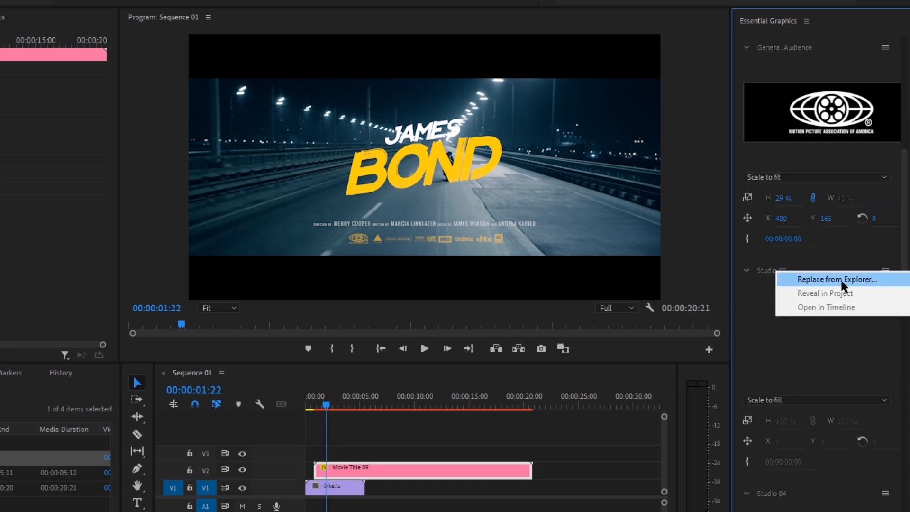
click(836, 279)
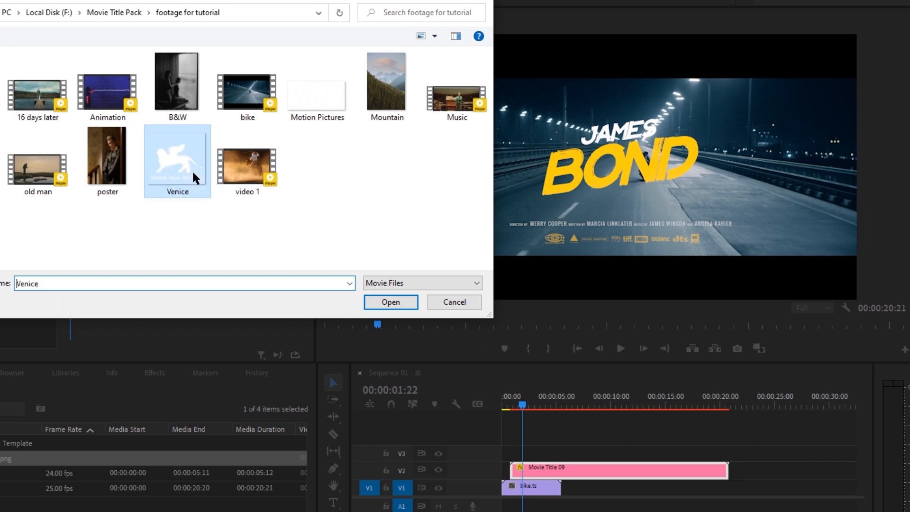
click(391, 302)
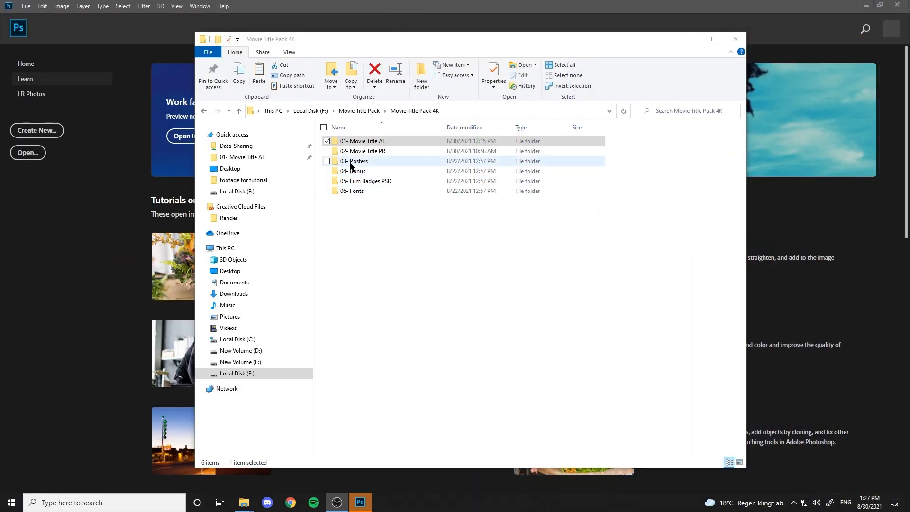
- Open Movie Poster 07 from the posters folder and begin changing the Paradise title to Lola
double_click(357, 161)
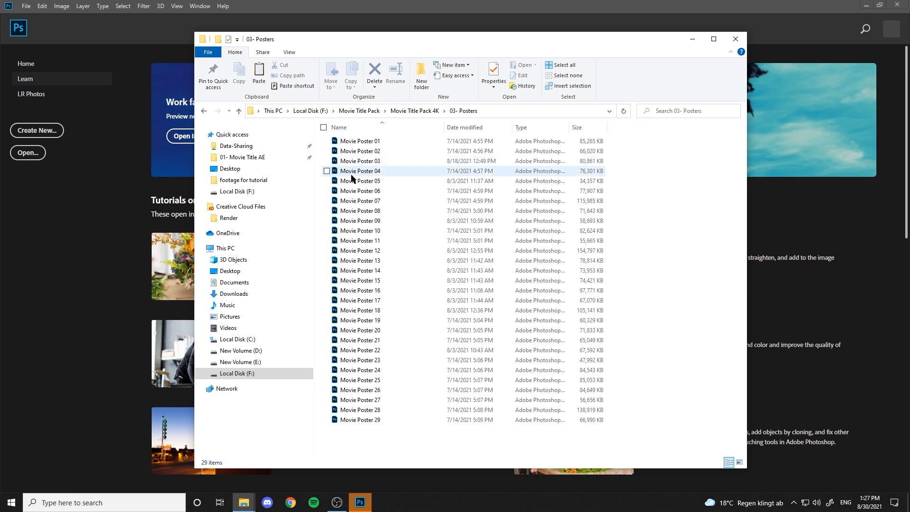
double_click(360, 200)
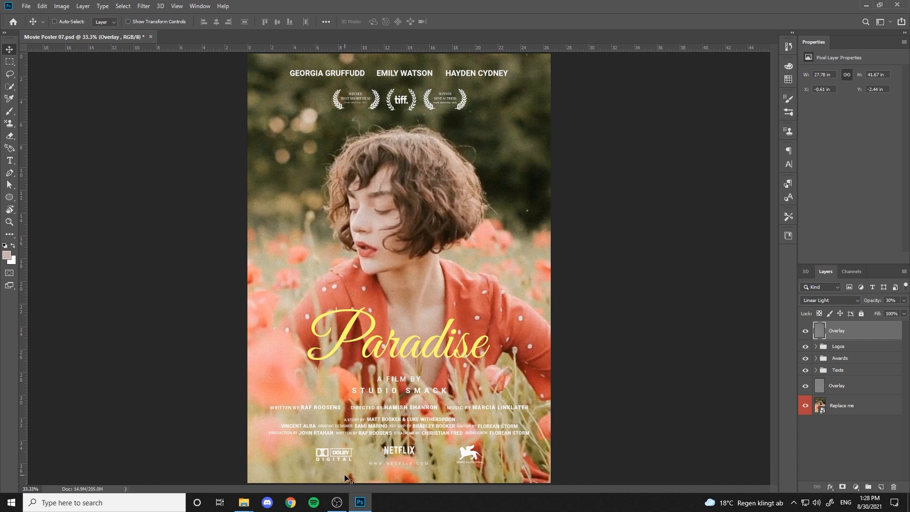
mouse_move(243, 503)
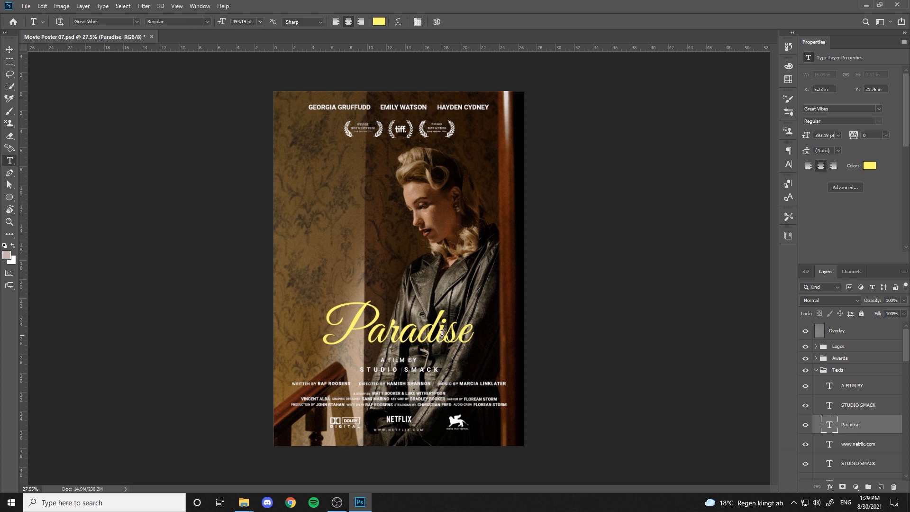
double_click(398, 330)
text(Lola)
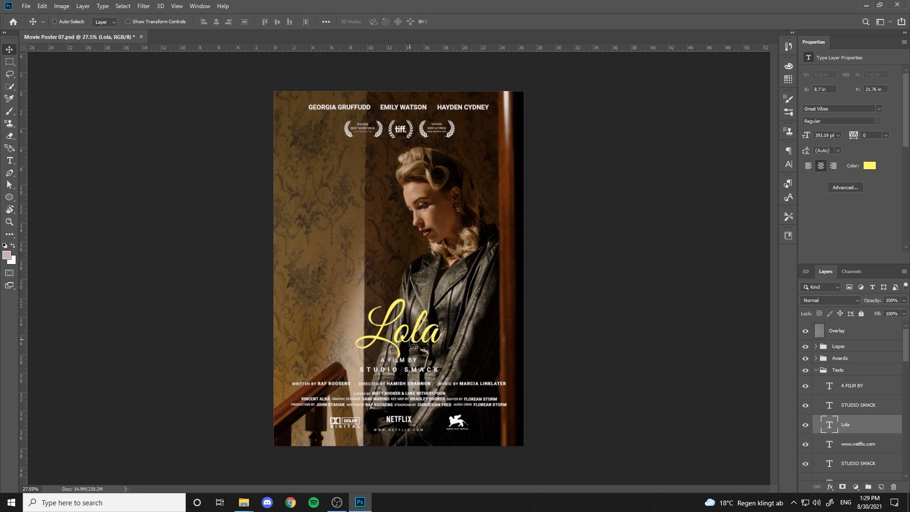
mouse_move(243, 503)
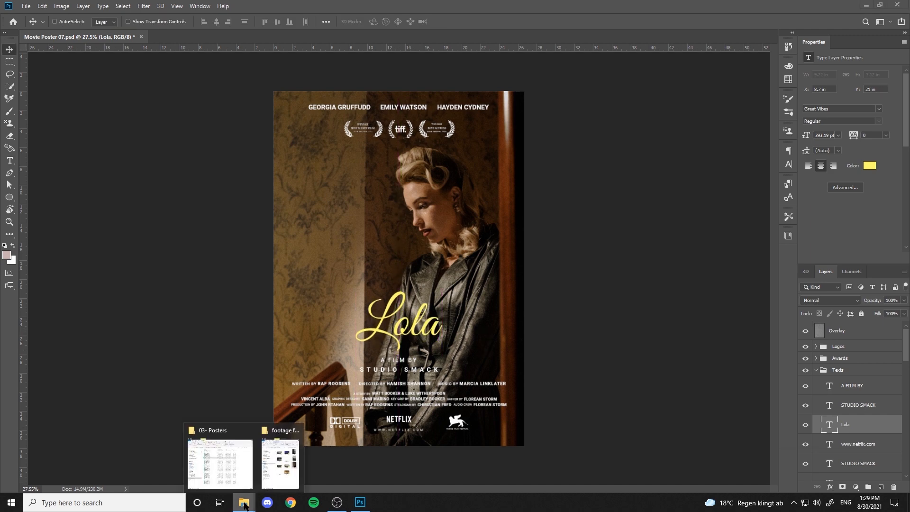
- Open the Film Badges file and expand its Sounds group to the Dolby Atmos 2 badge
click(220, 465)
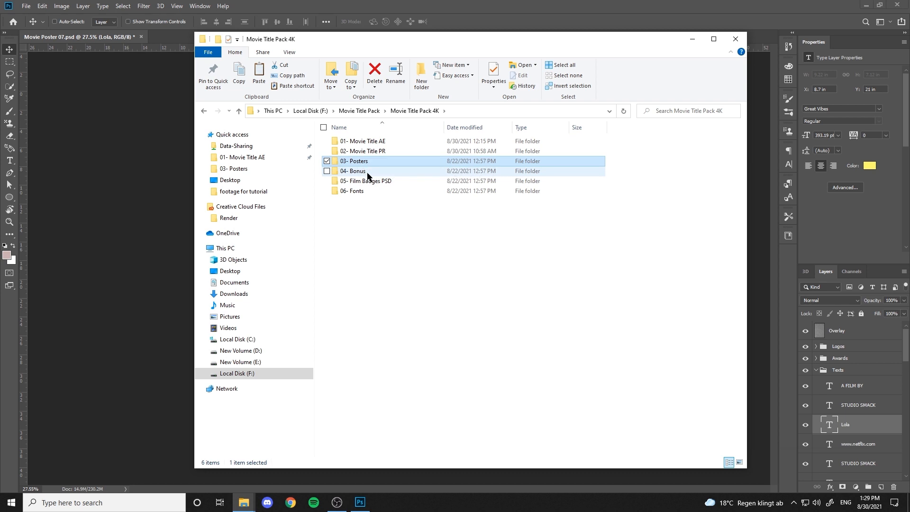
double_click(367, 180)
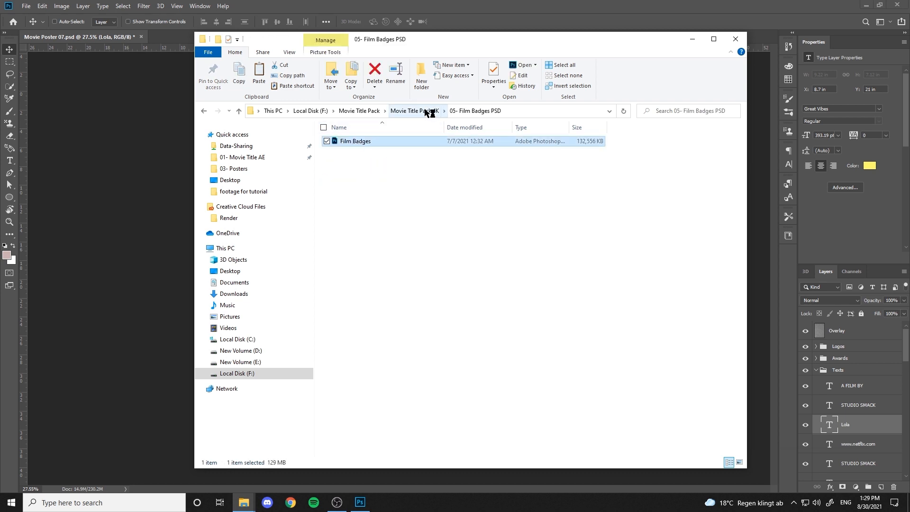
double_click(355, 141)
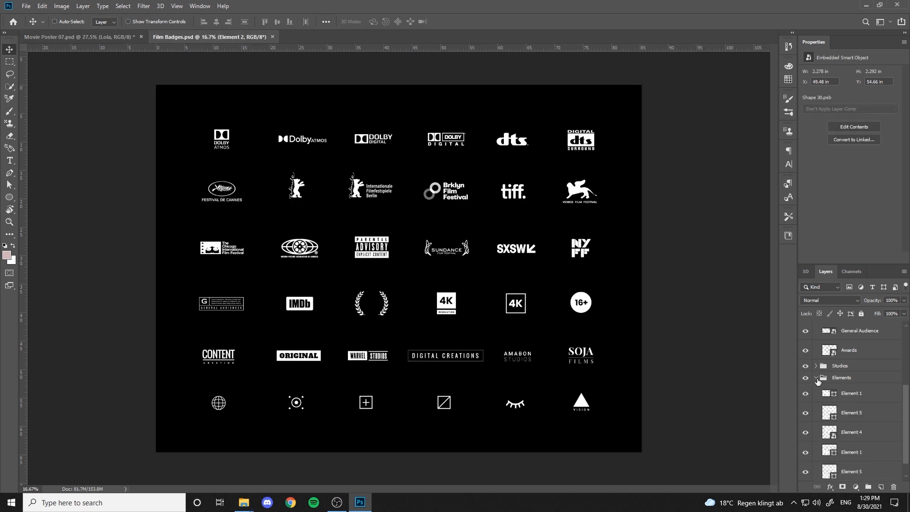
click(817, 382)
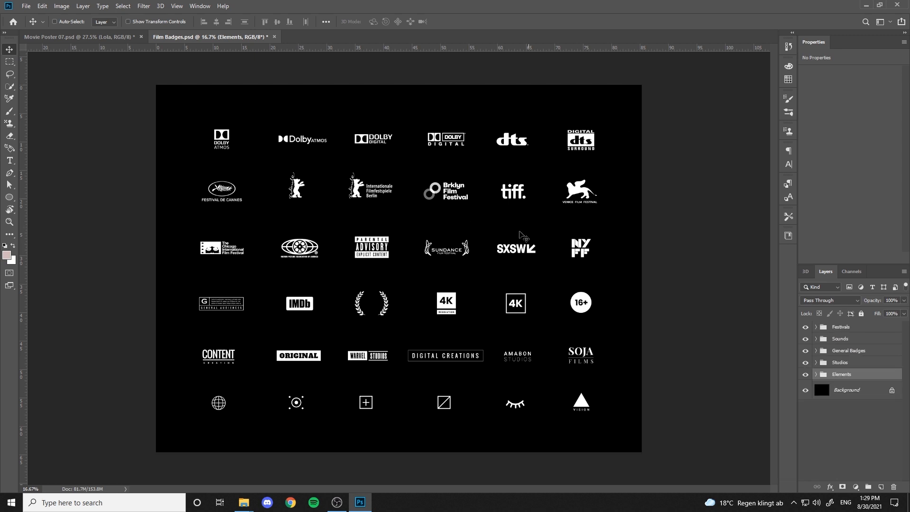
click(816, 339)
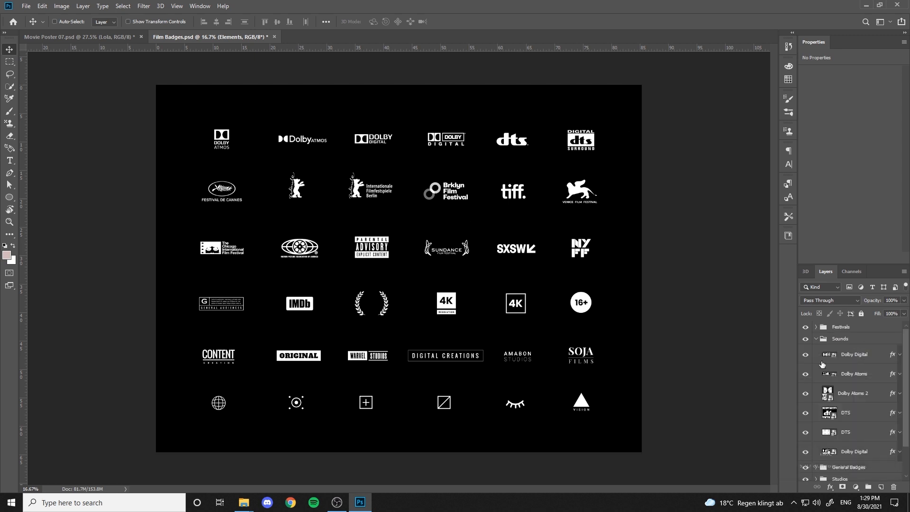
click(853, 393)
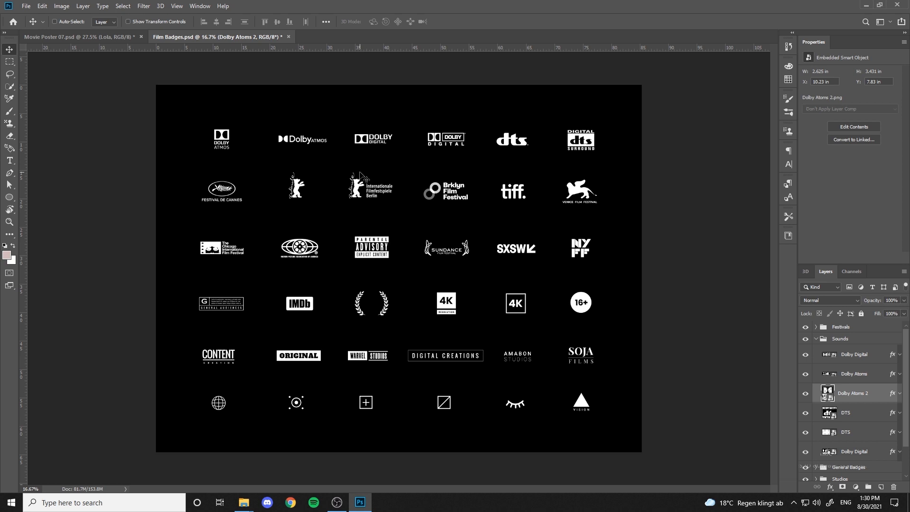
- Open Movie Poster 16 and adjust the blending of its B&W photo layer
click(805, 394)
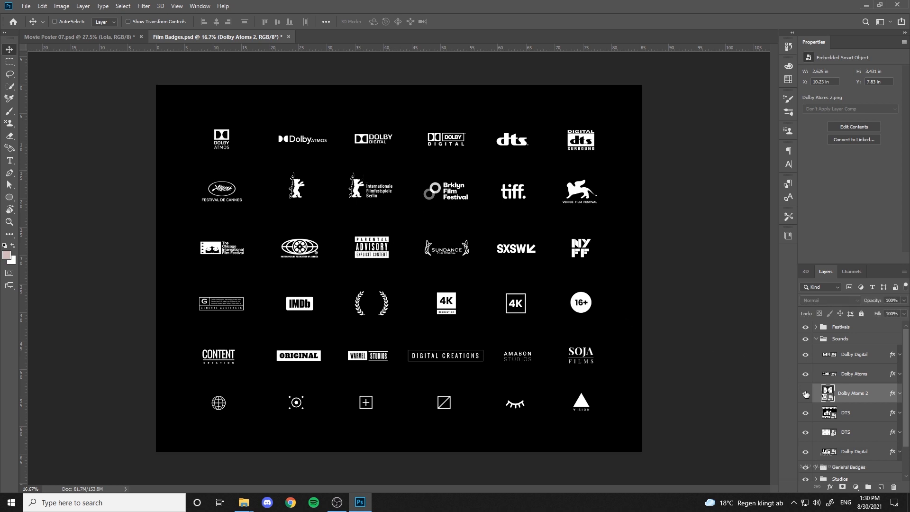
click(50, 36)
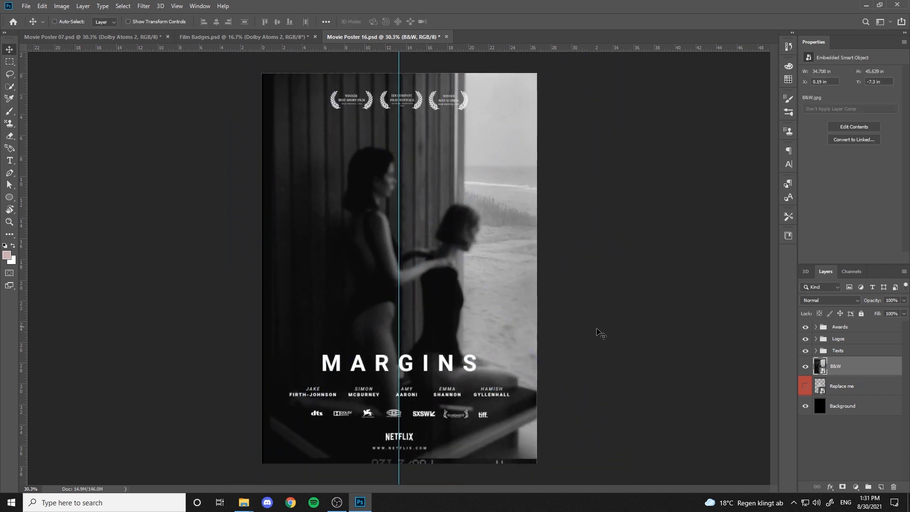
click(830, 301)
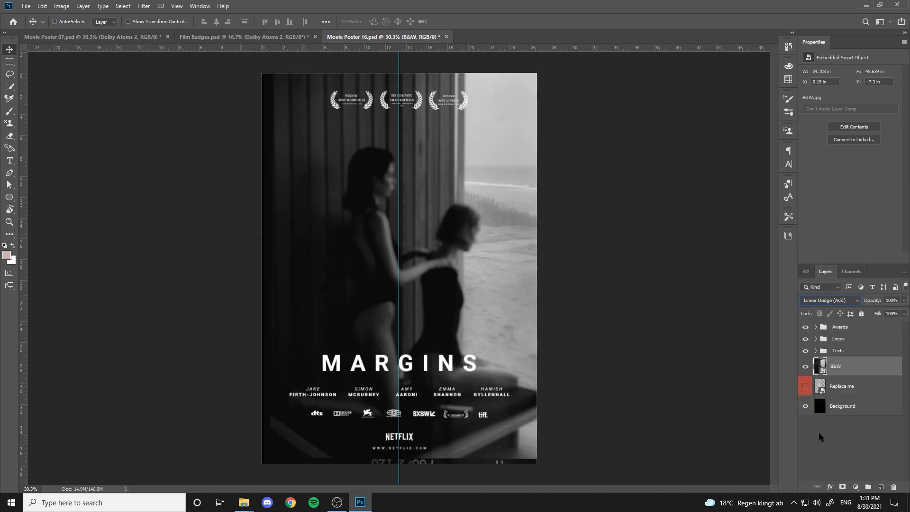